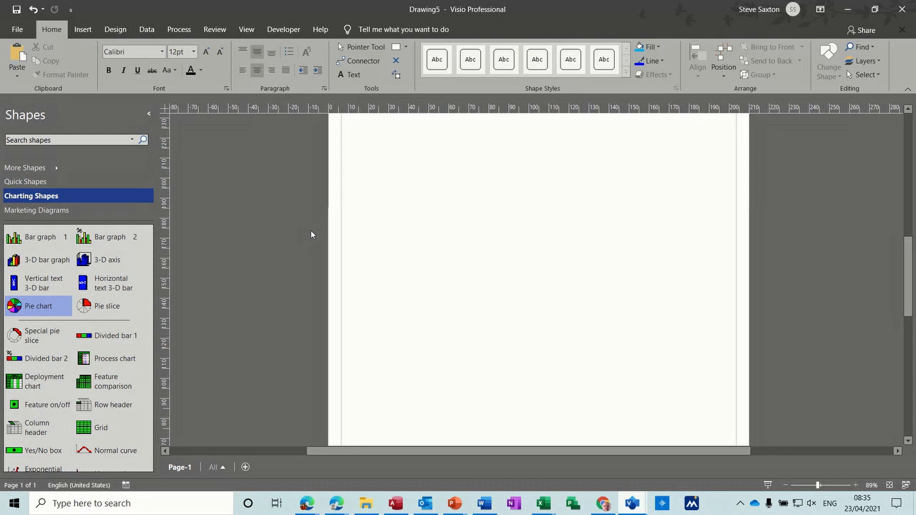
mouse_move(128, 252)
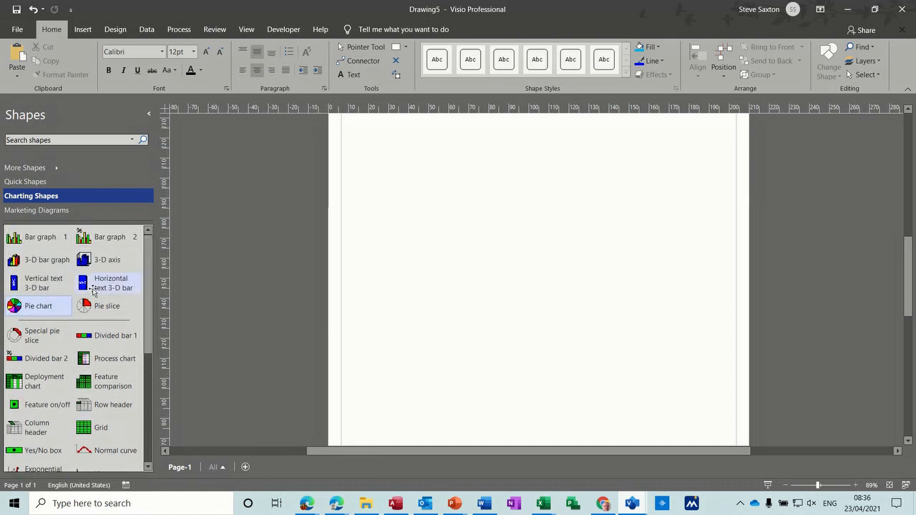
Step: Place a Visio pie chart shape on the blank page and set it to 5 slices
left_click_drag(38, 306, 236, 258)
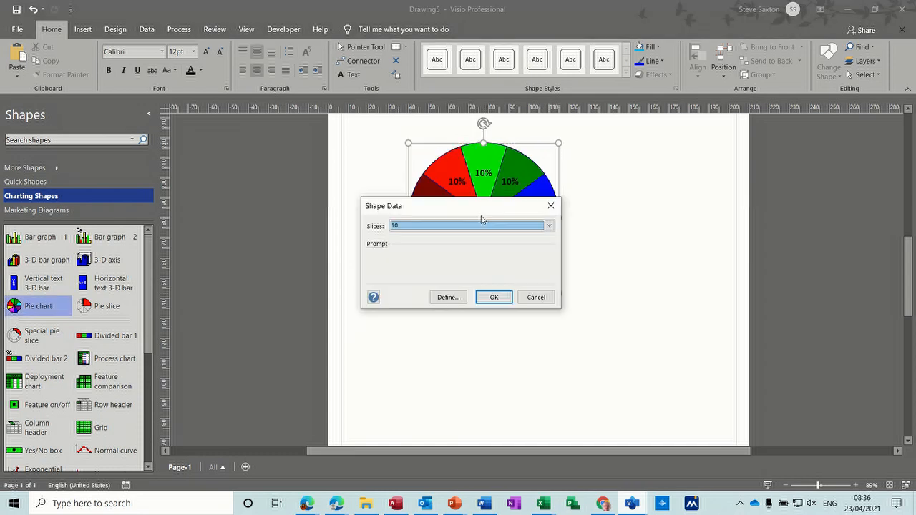
left_click(549, 226)
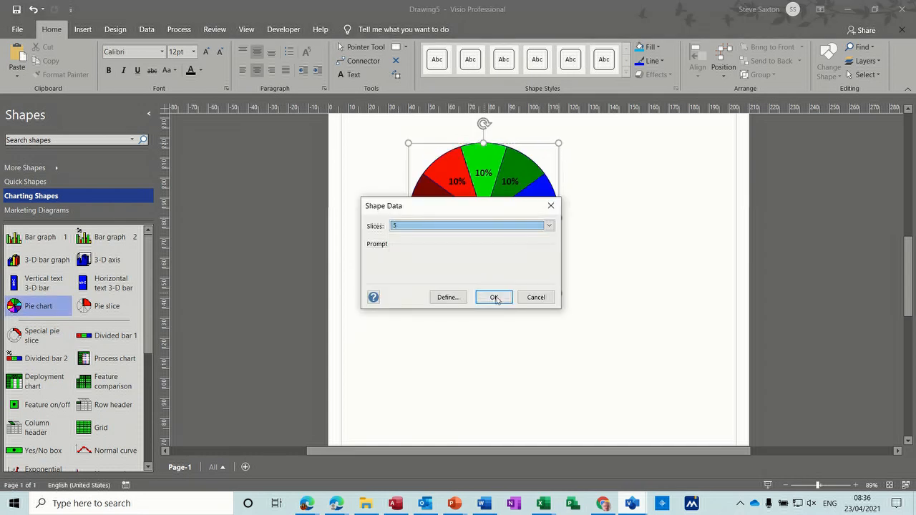
left_click(493, 297)
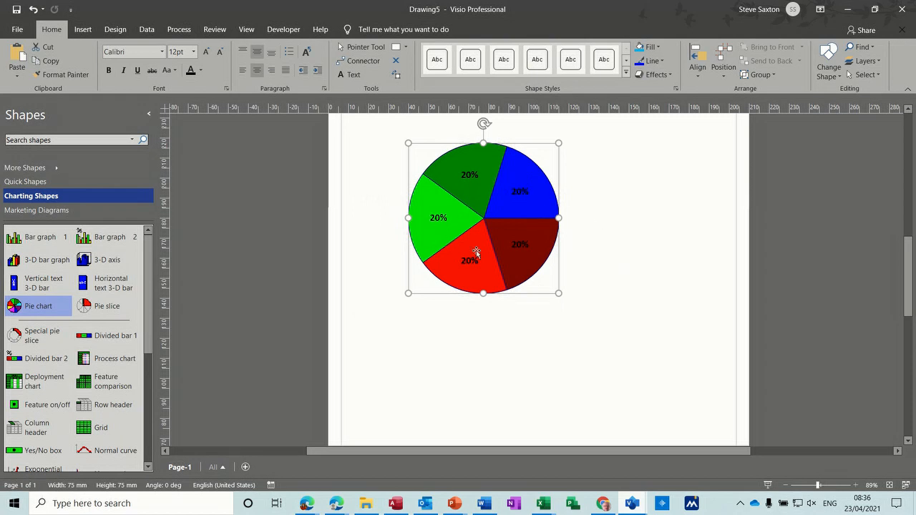
Step: Use Set Slice Sizes to enter 35, 15, 25, 15 and 10 for Pie 1–5
right_click(476, 252)
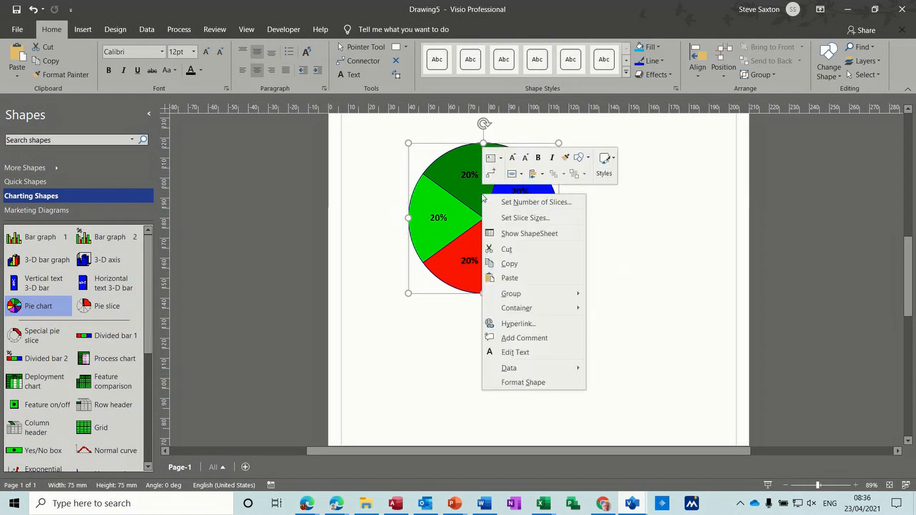
left_click(524, 218)
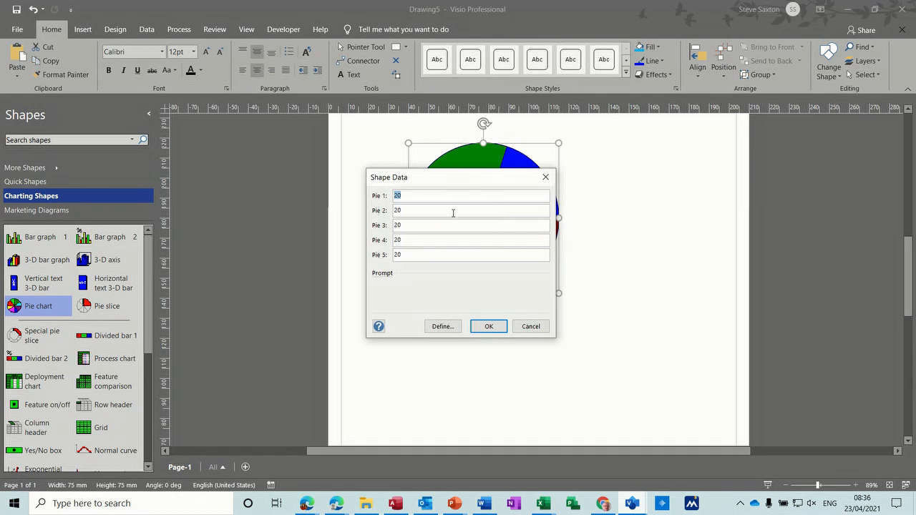
type("35")
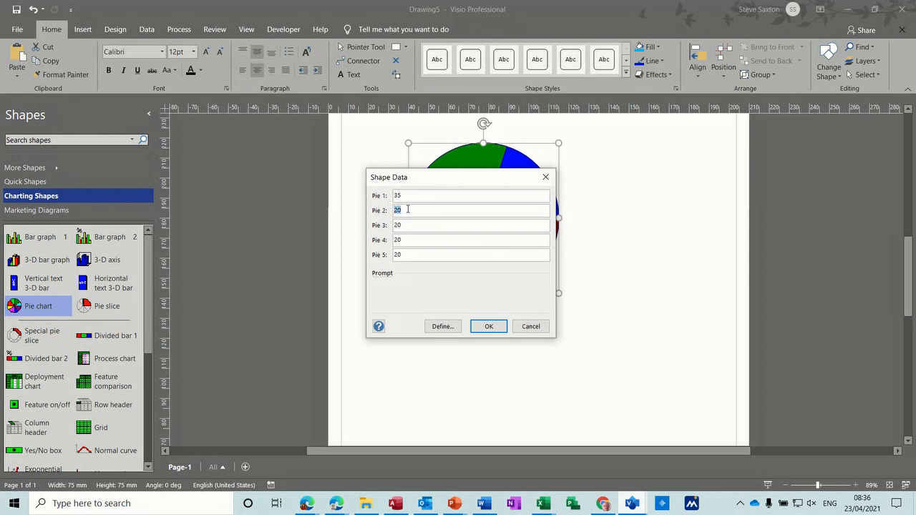
type("15")
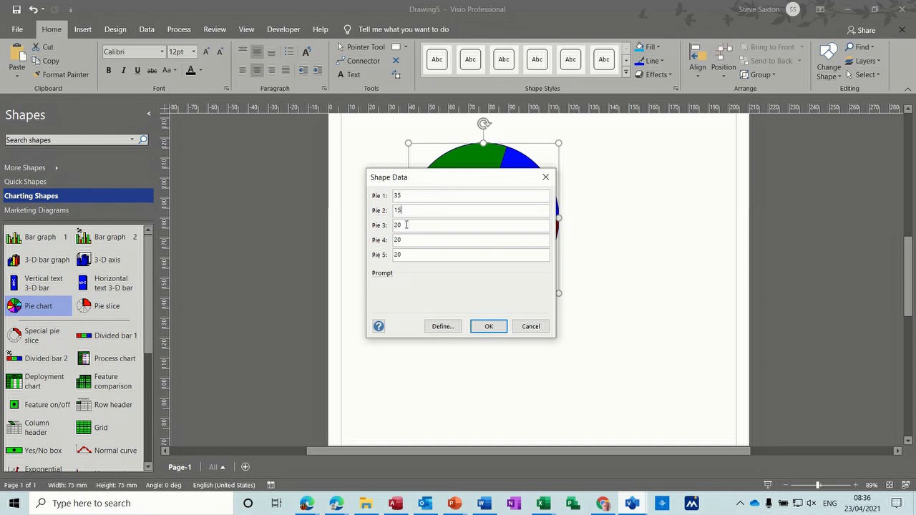
left_click(471, 225)
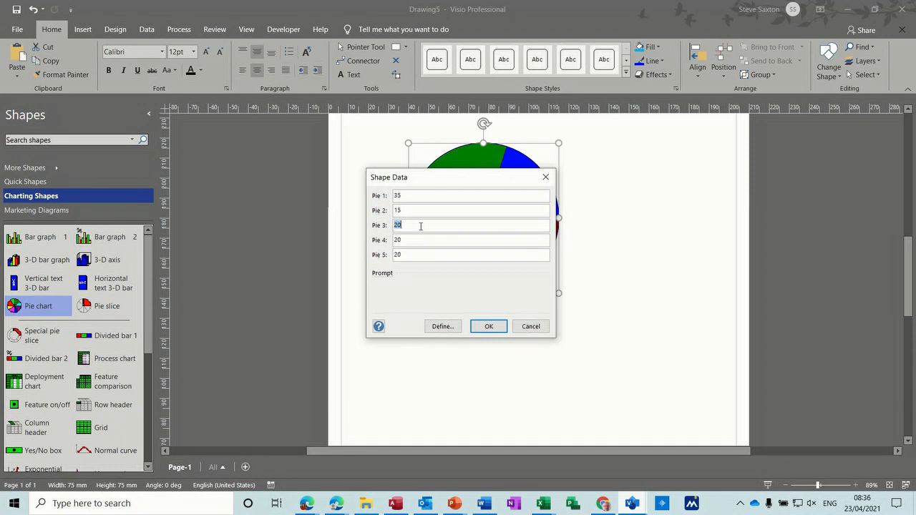
type("25")
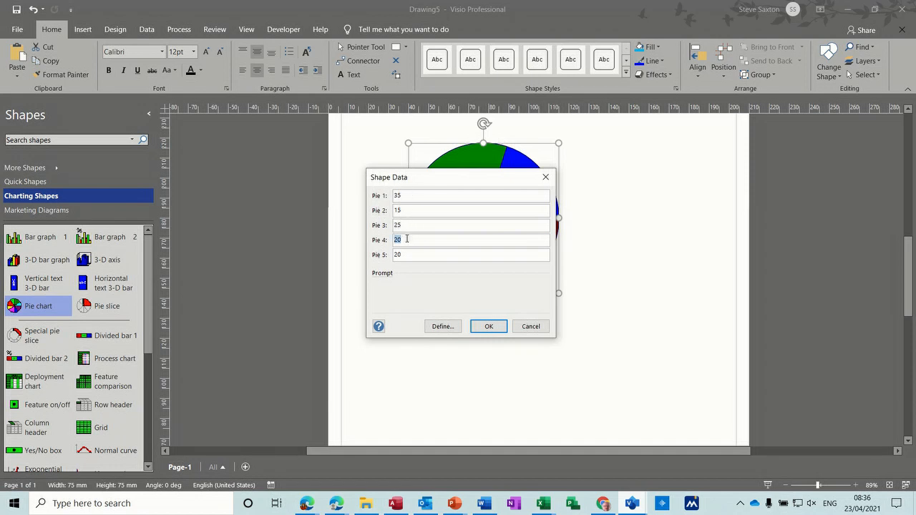
type("15")
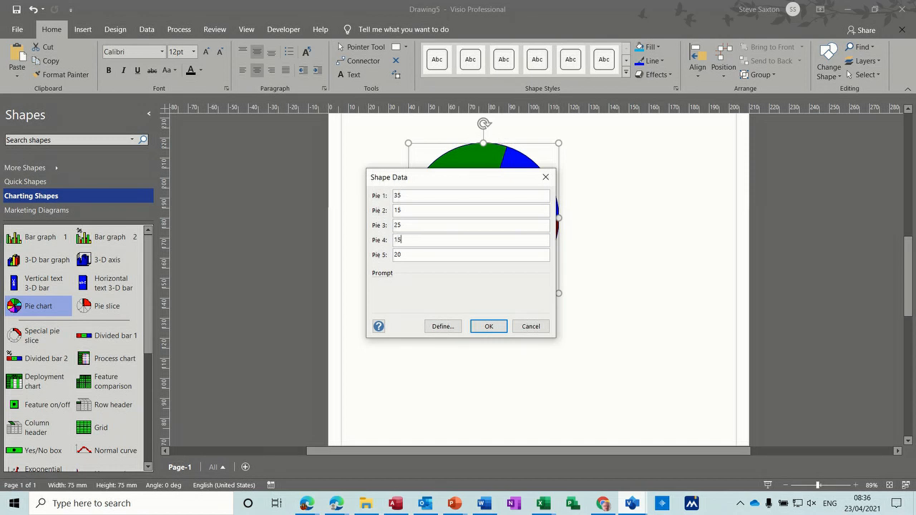
left_click(471, 254)
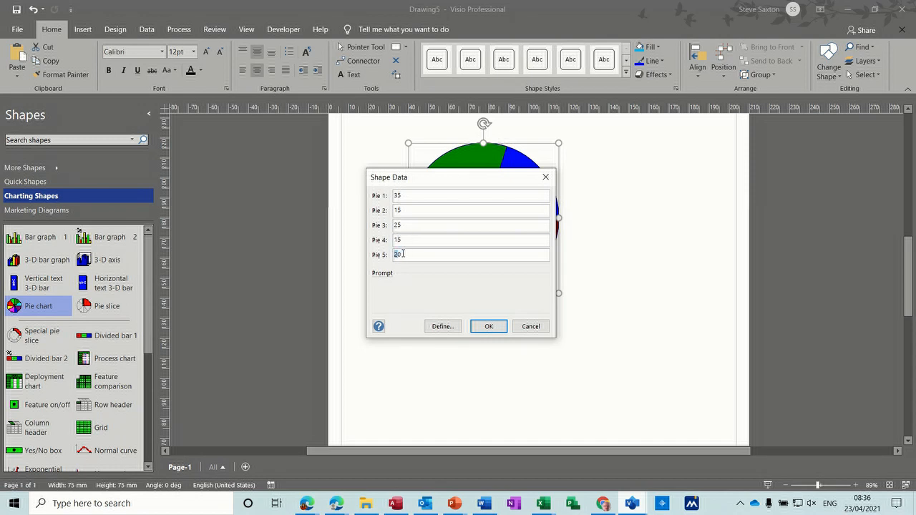
type("10")
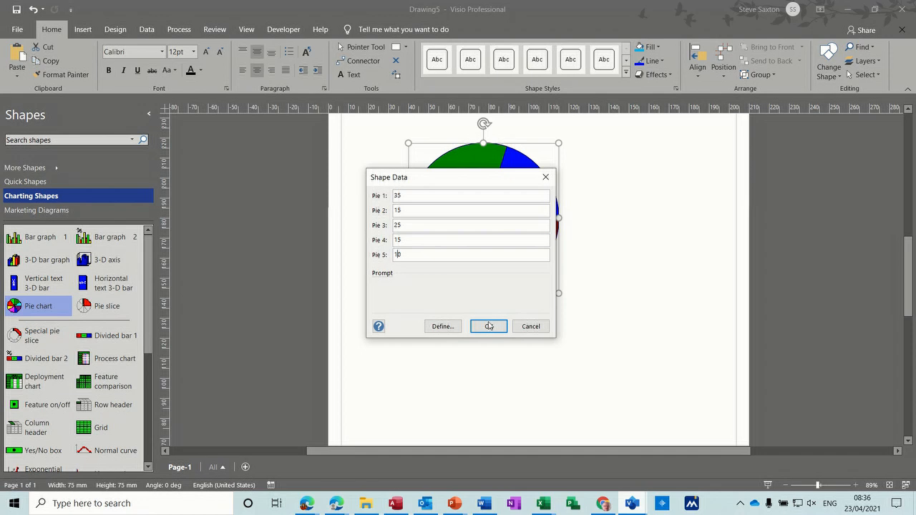
left_click(488, 327)
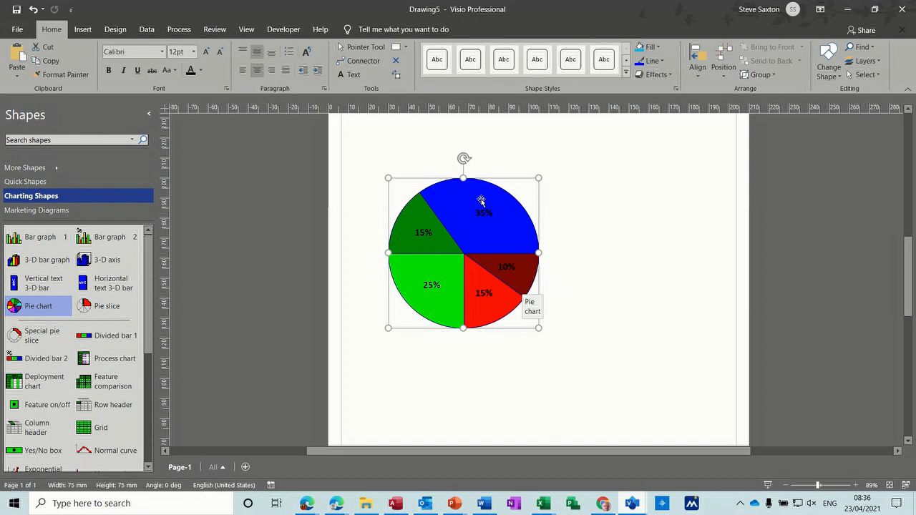
Step: Clear every Developer Protection checkbox on the pie chart
left_click(284, 30)
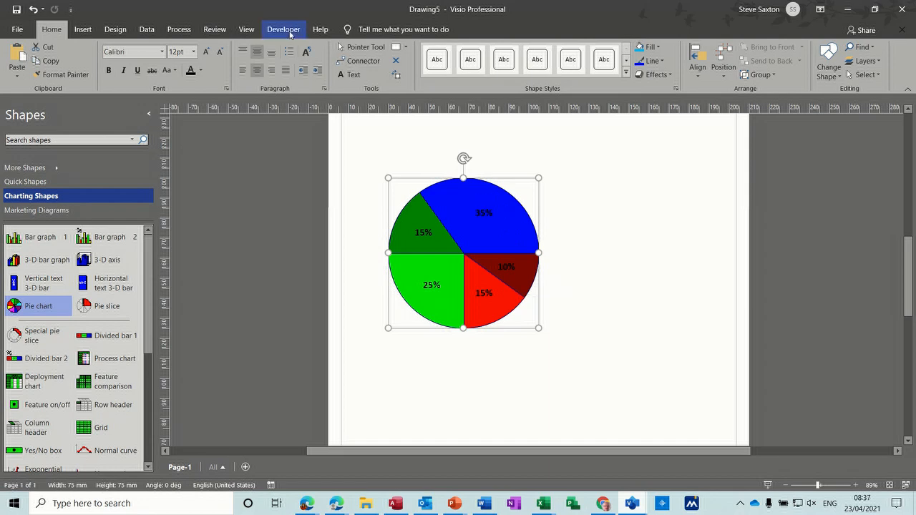
left_click(284, 30)
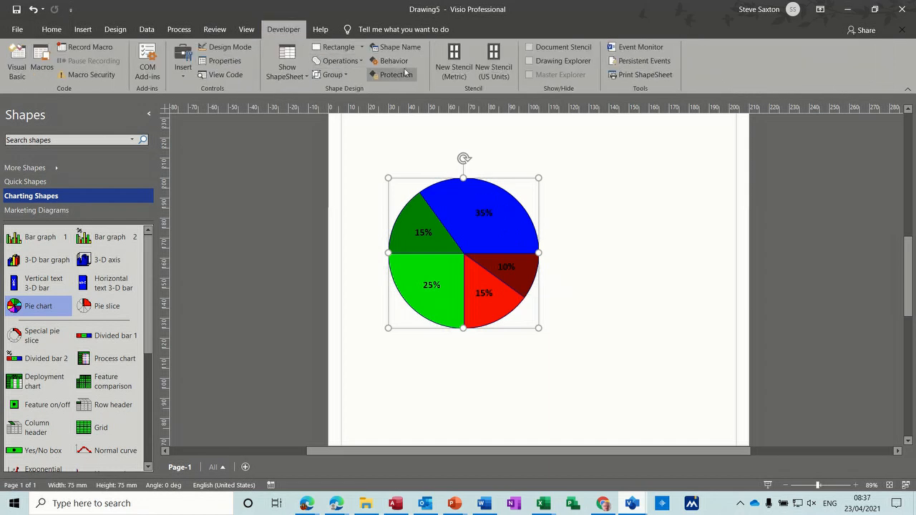
left_click(391, 75)
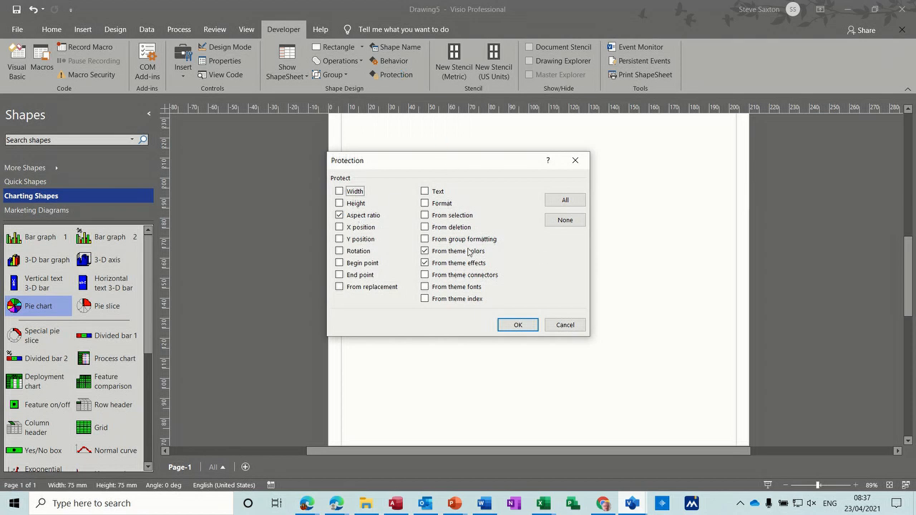
left_click(565, 220)
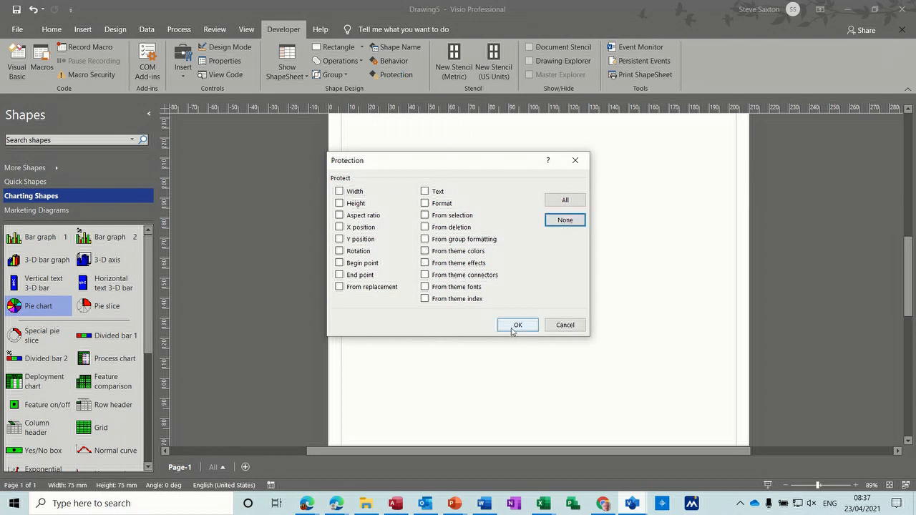
left_click(518, 325)
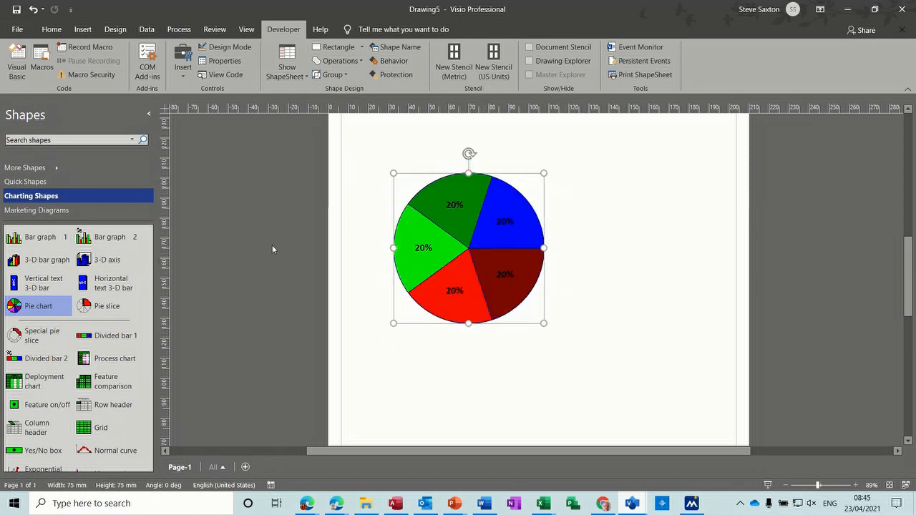
mouse_move(561, 388)
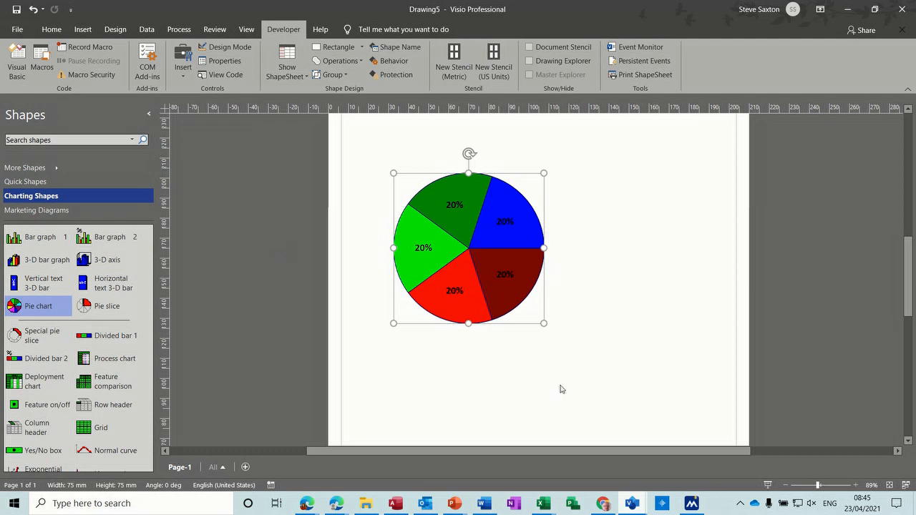
mouse_move(566, 404)
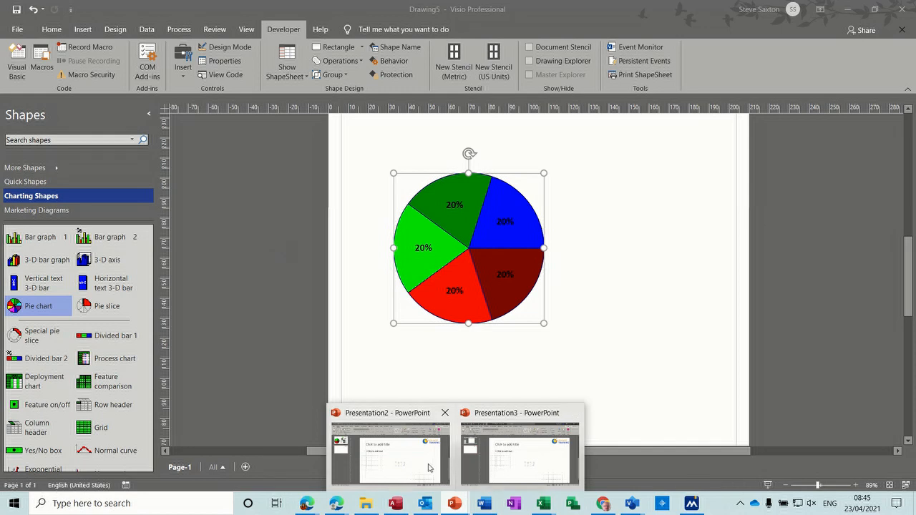
Step: Paste the pie chart onto PowerPoint slide 2 and convert the picture to a drawing object
left_click(391, 455)
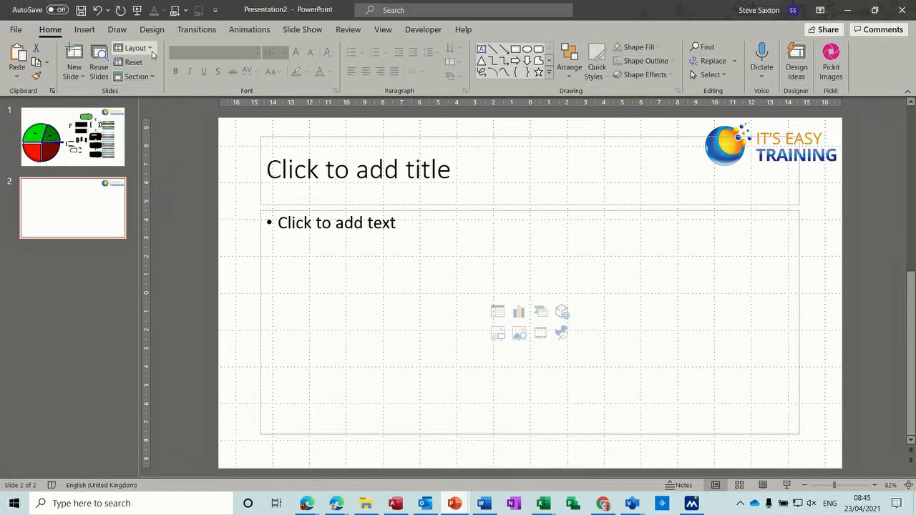
left_click(136, 48)
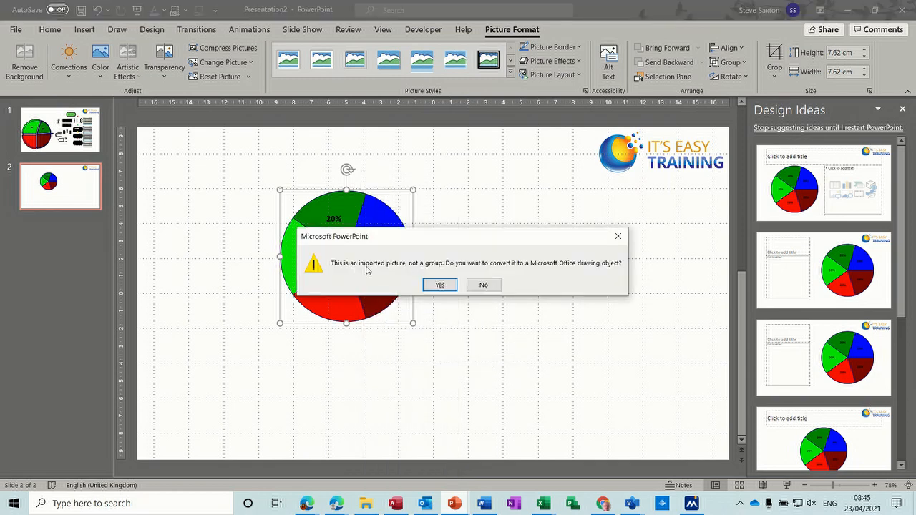
mouse_move(458, 268)
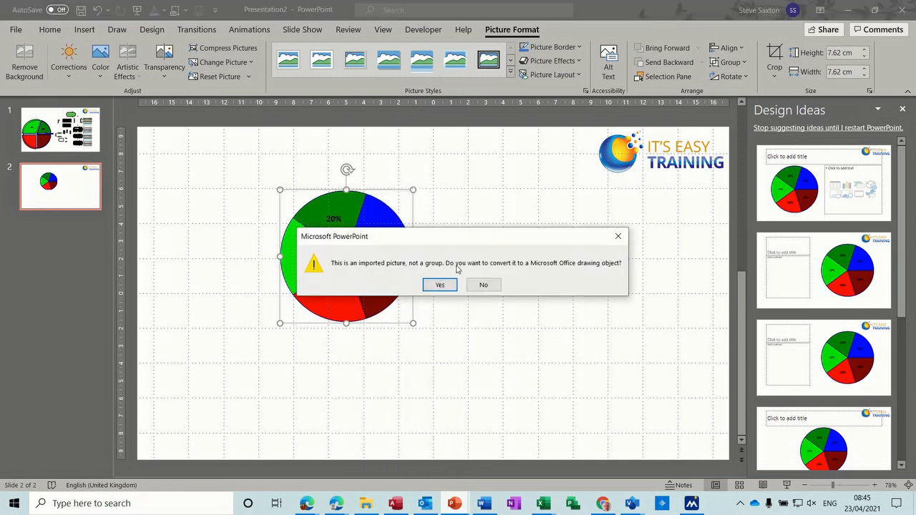
mouse_move(510, 281)
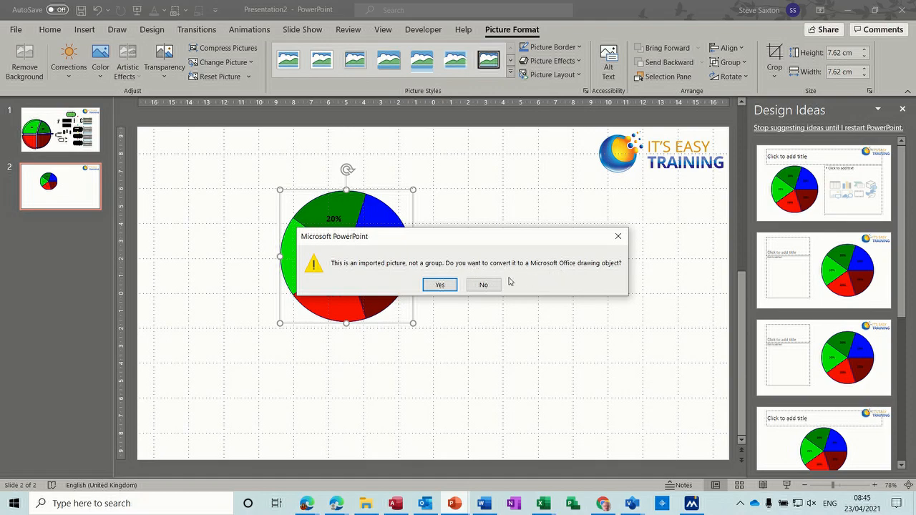
left_click(439, 285)
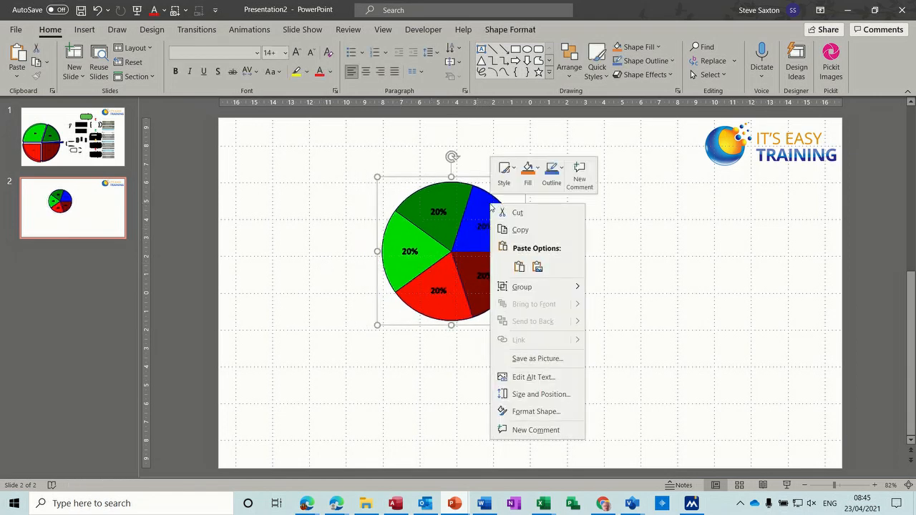
mouse_move(522, 286)
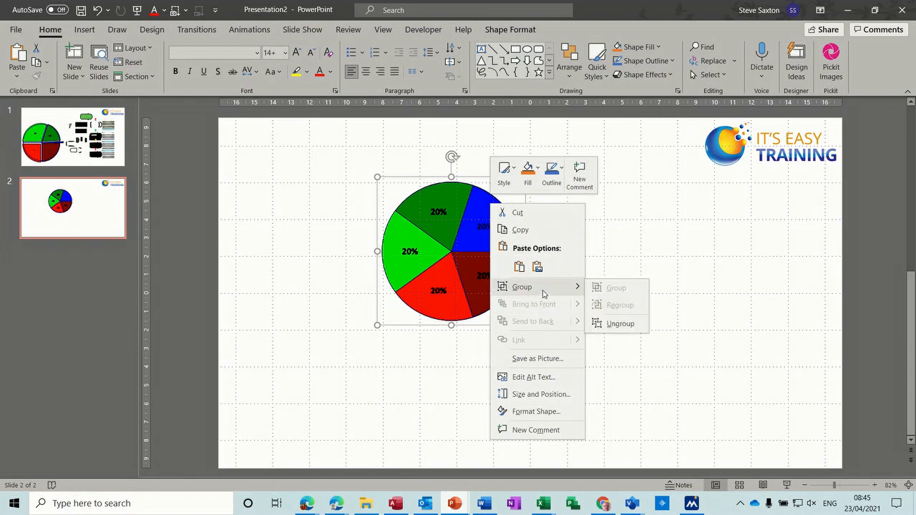
Step: Ungroup the pie into separate slices and clear the selection
left_click(620, 324)
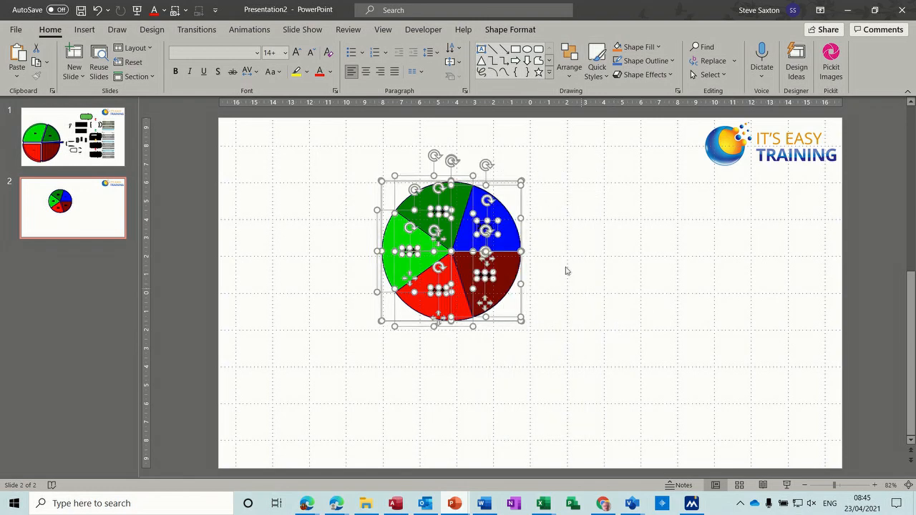
mouse_move(580, 211)
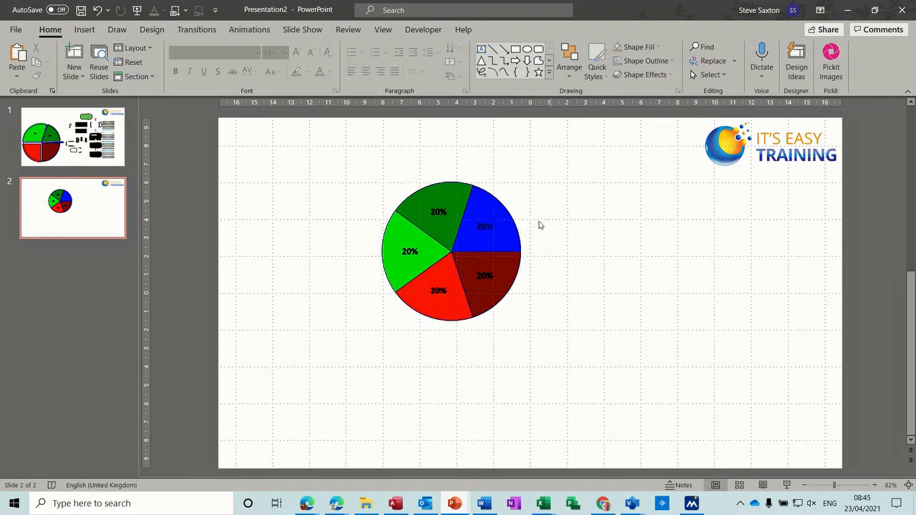
left_click(486, 215)
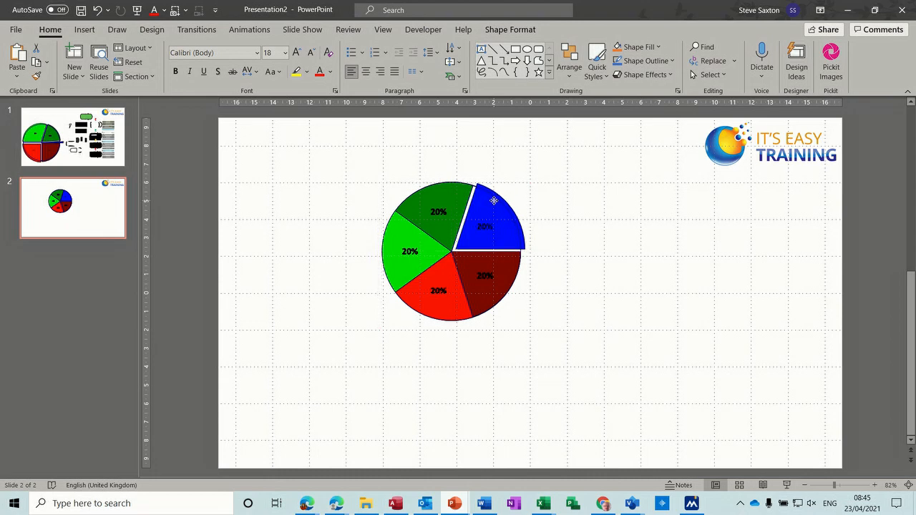
left_click(583, 200)
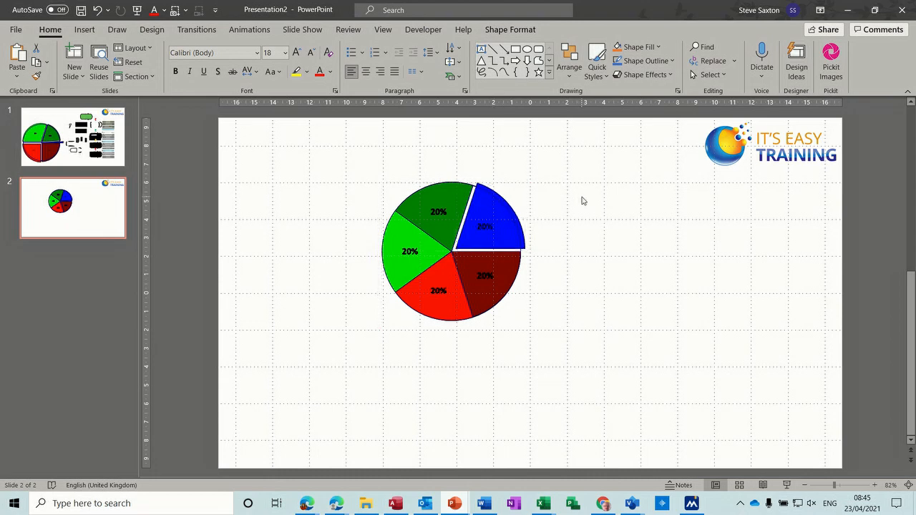
left_click(485, 201)
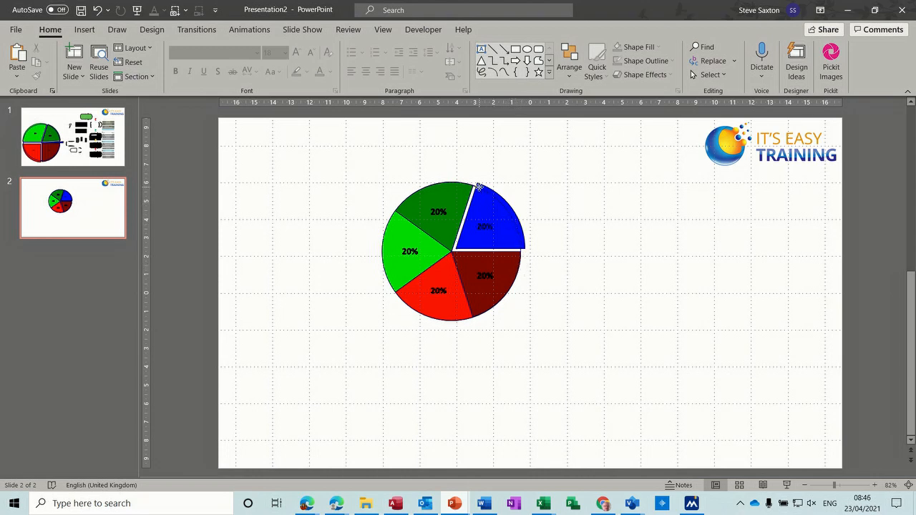
Step: Pull the blue slice slightly out from the pie, then select all slices
left_click(485, 218)
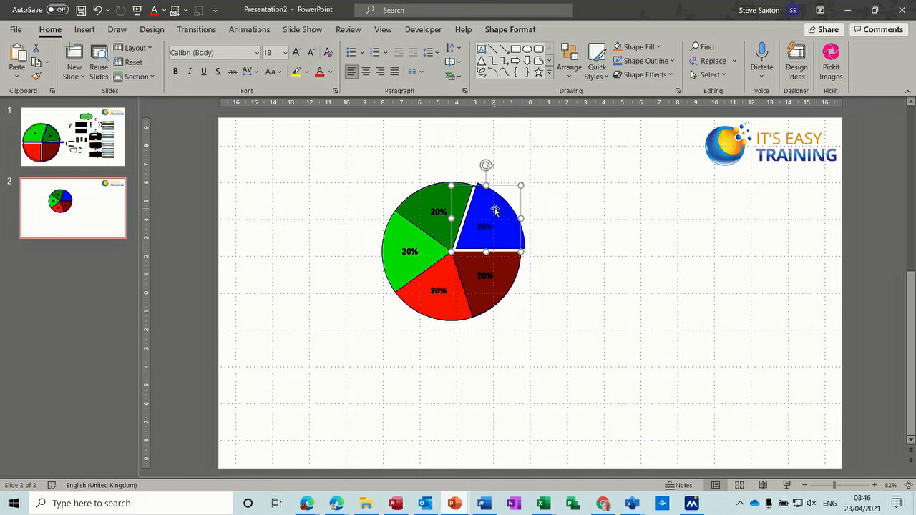
left_click_drag(494, 210, 568, 191)
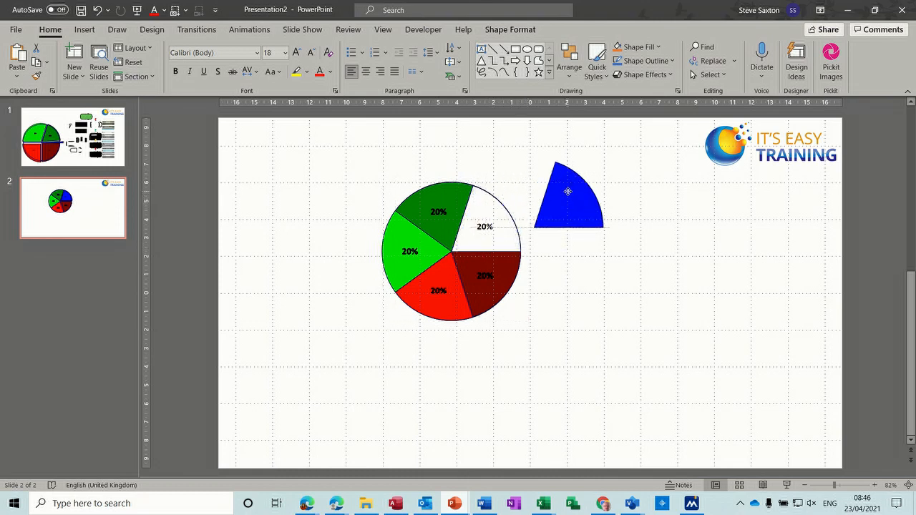
left_click_drag(567, 191, 496, 227)
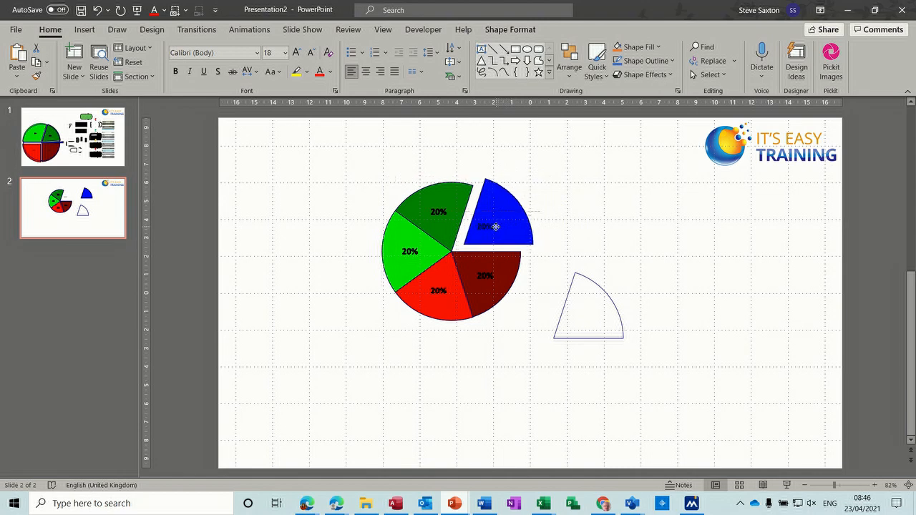
left_click(496, 227)
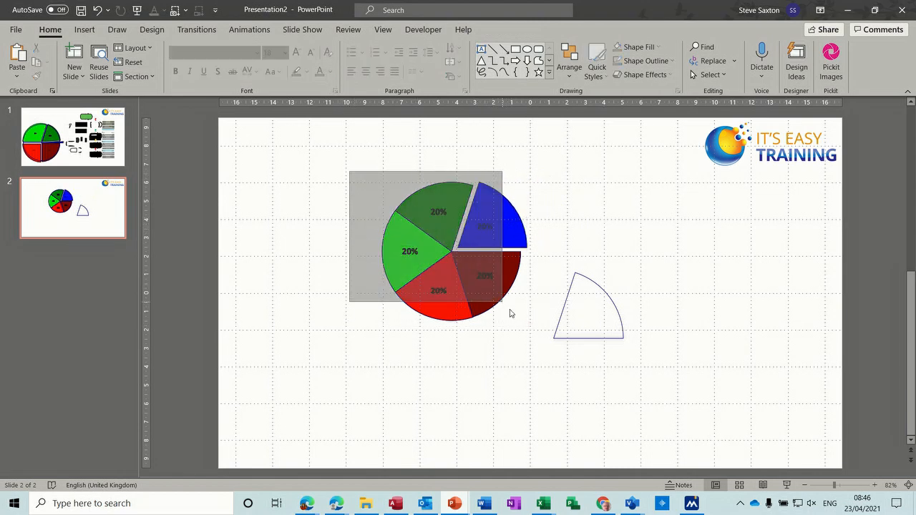
left_click(444, 250)
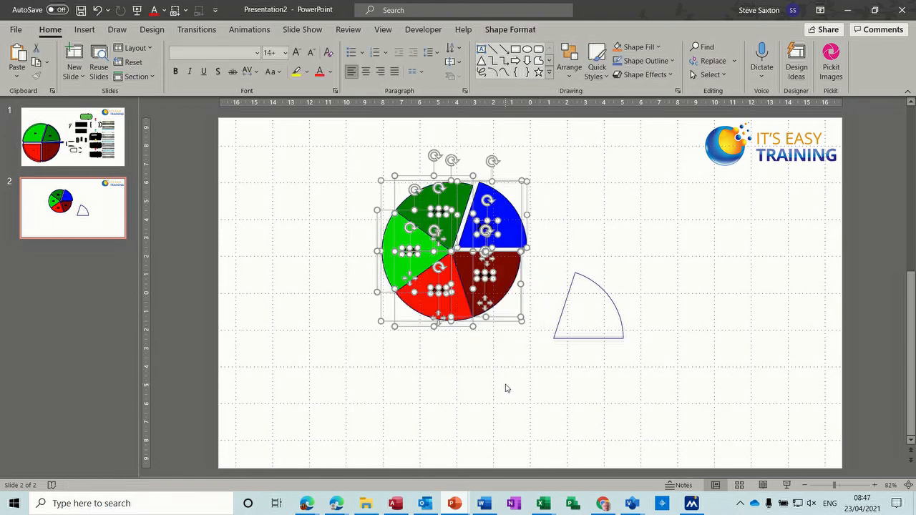
mouse_move(631, 503)
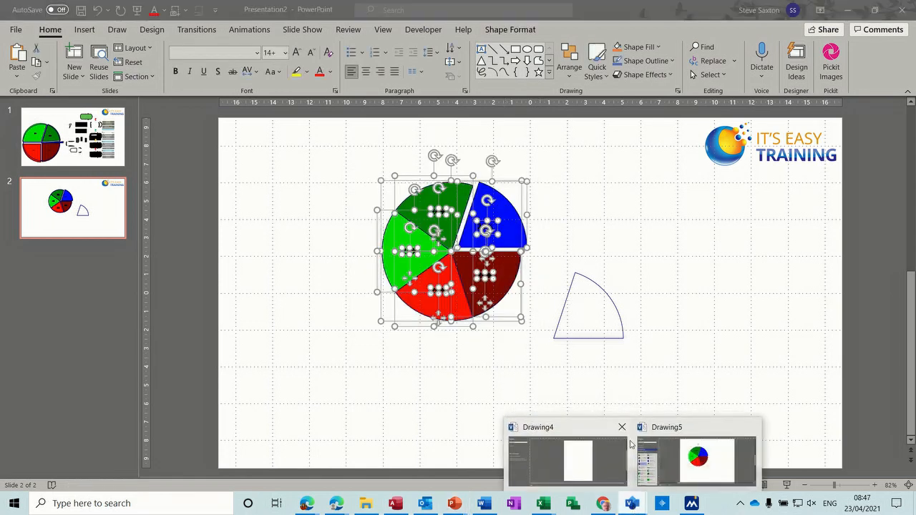
left_click(707, 459)
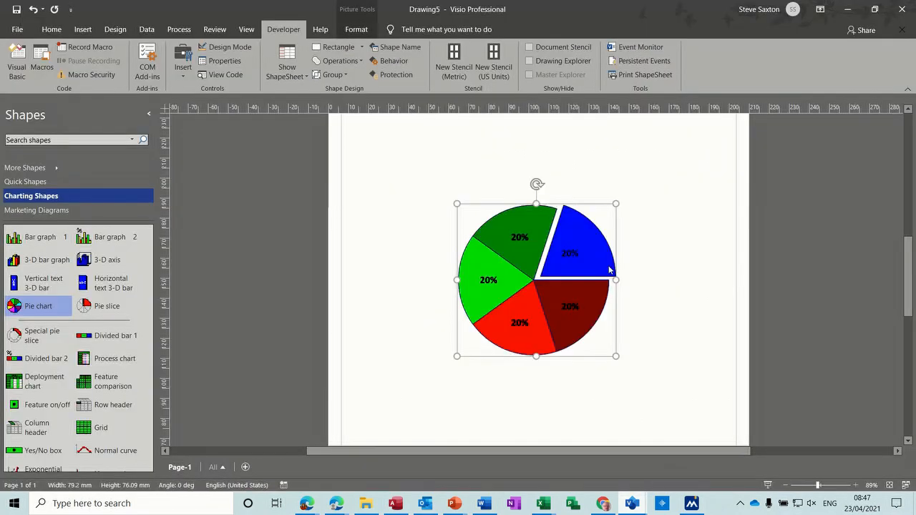
left_click(633, 201)
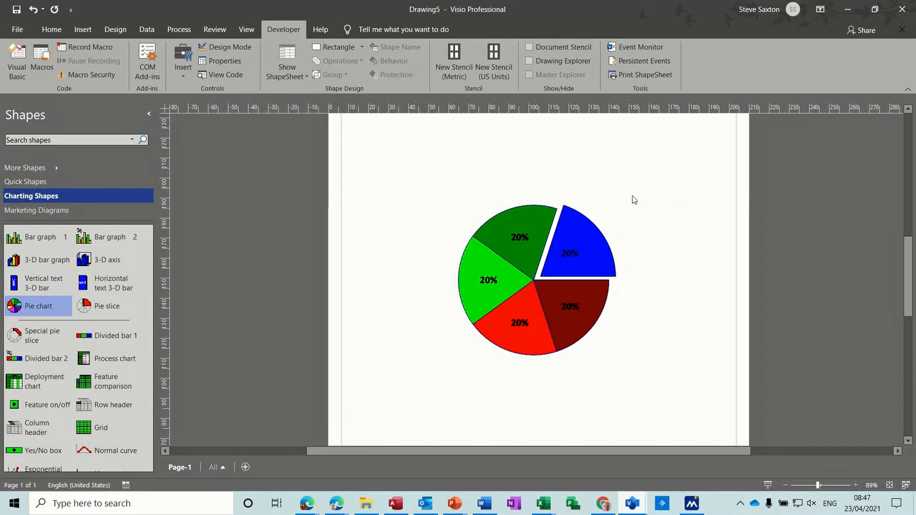
mouse_move(646, 294)
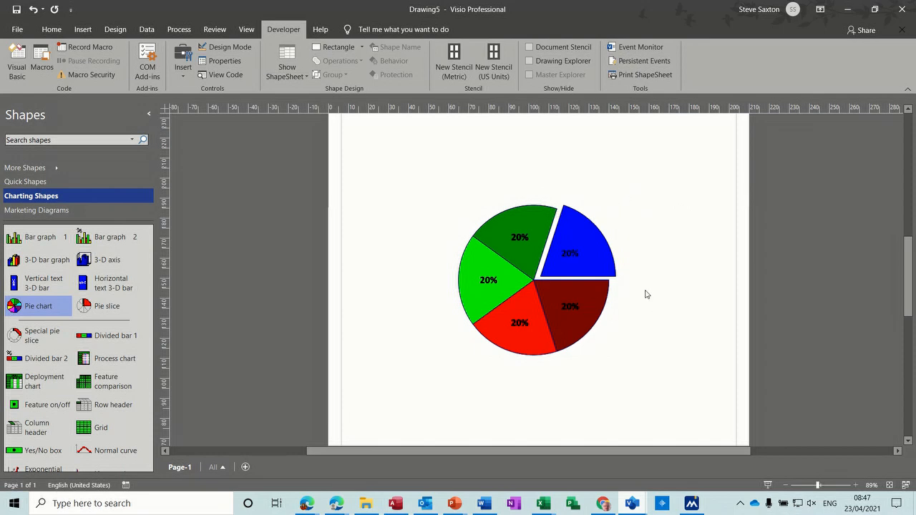
mouse_move(432, 199)
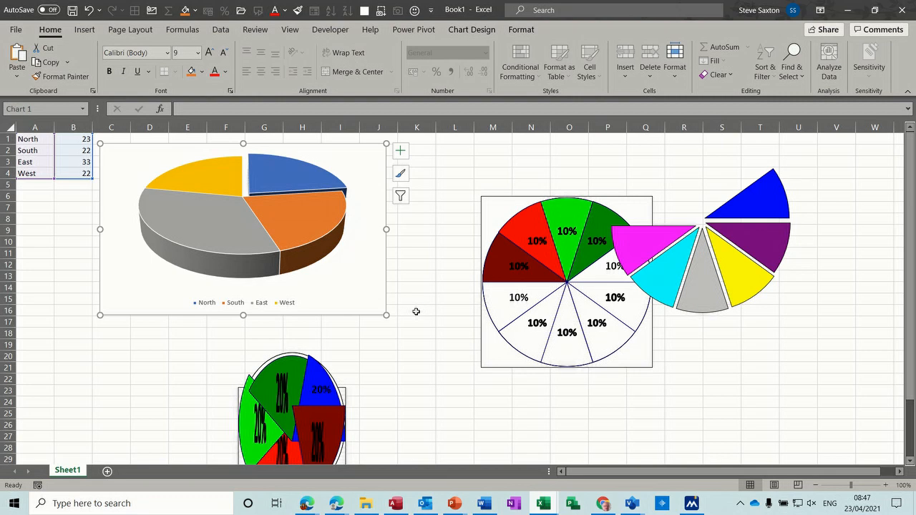
mouse_move(632, 504)
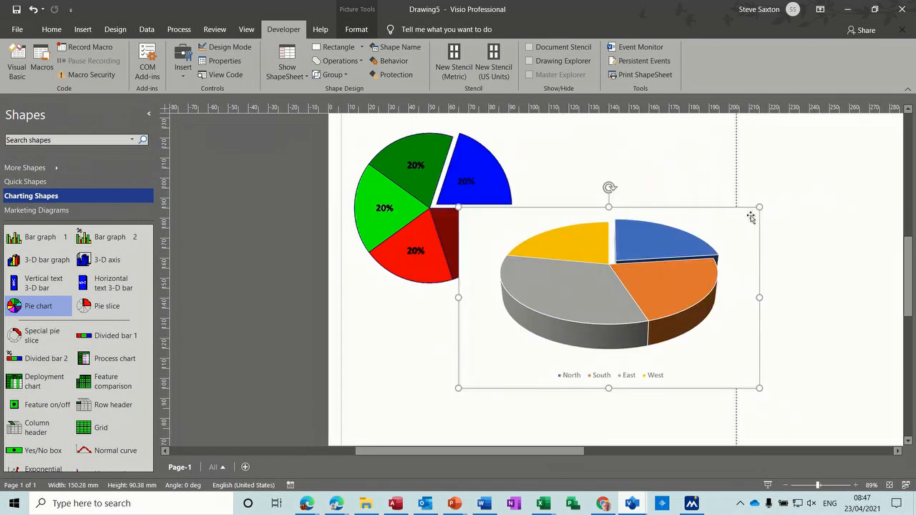
Step: Shrink the 3-D pie chart, move it right, and briefly edit it in Excel
left_click_drag(760, 208, 645, 276)
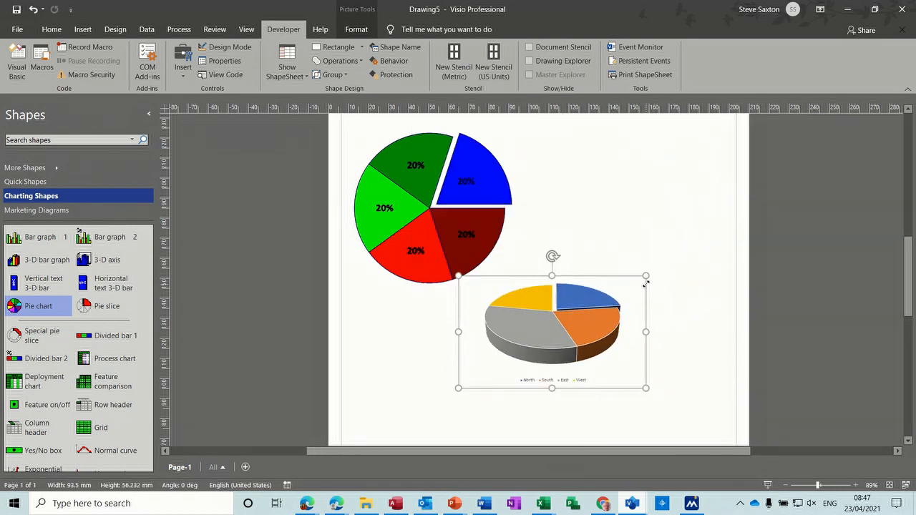
left_click_drag(552, 331, 612, 297)
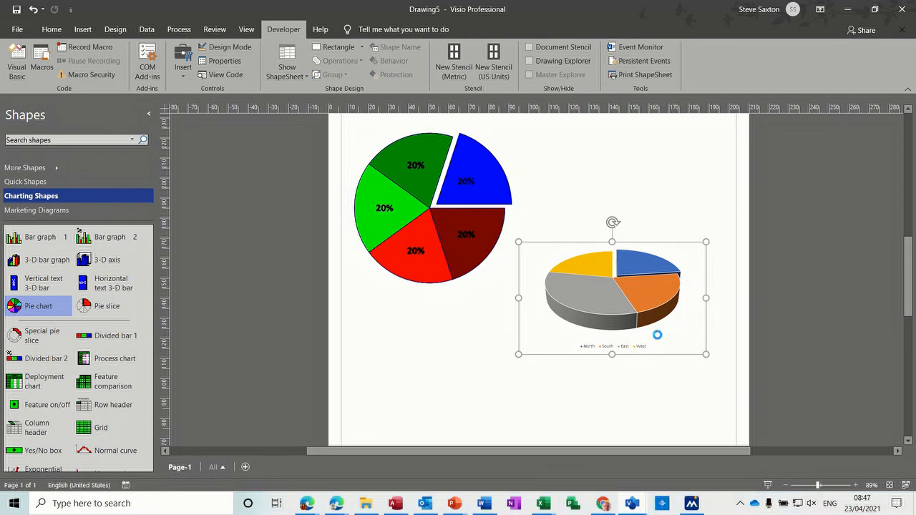
double_click(612, 297)
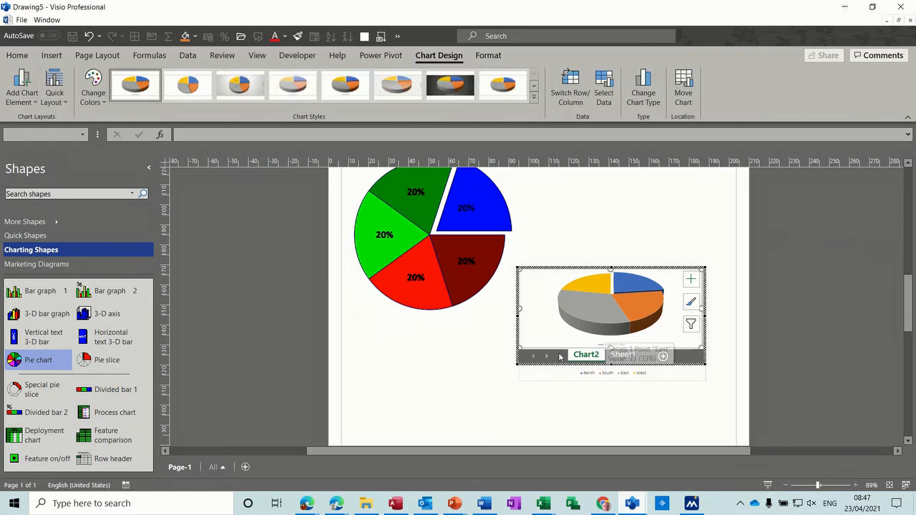
mouse_move(479, 360)
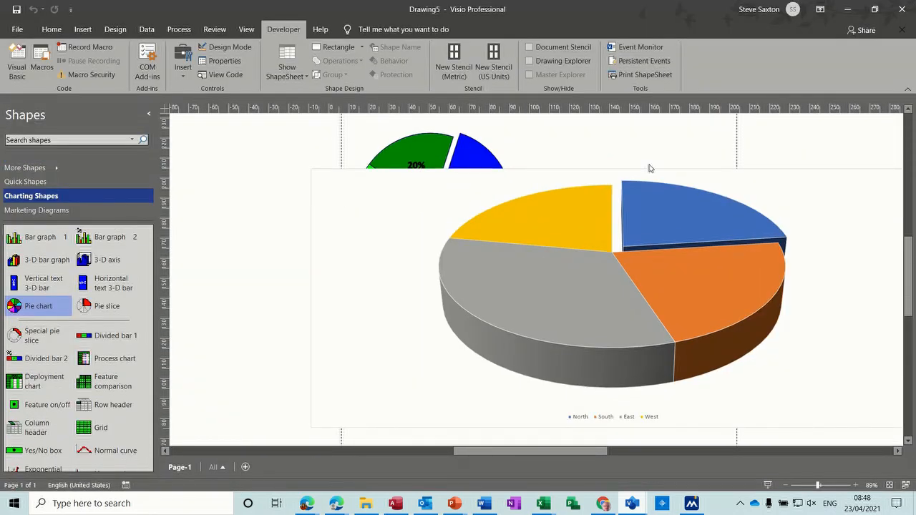
left_click(612, 298)
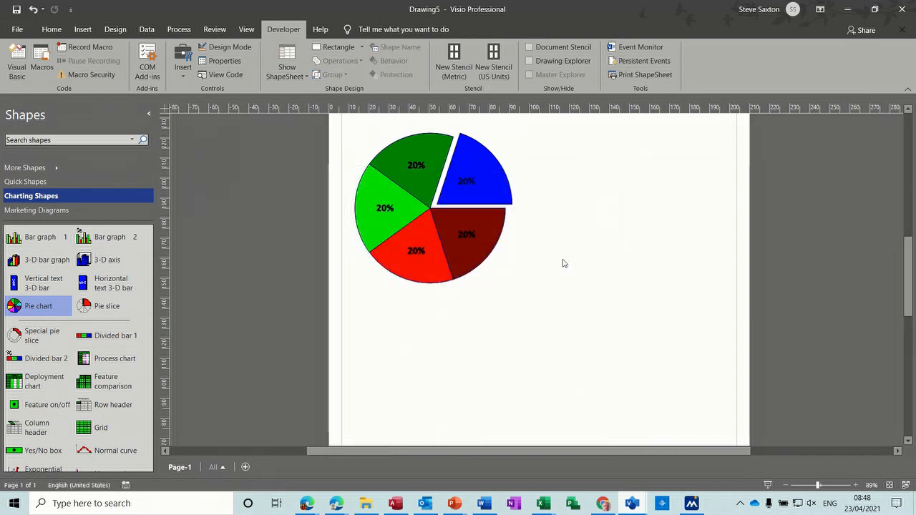
mouse_move(533, 241)
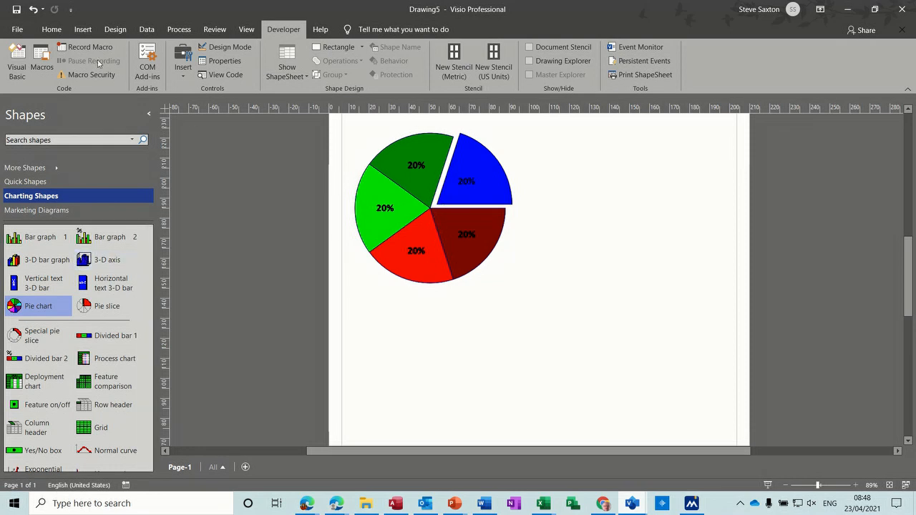
Step: Return to PowerPoint and add a new slide for the car diagram
left_click(17, 30)
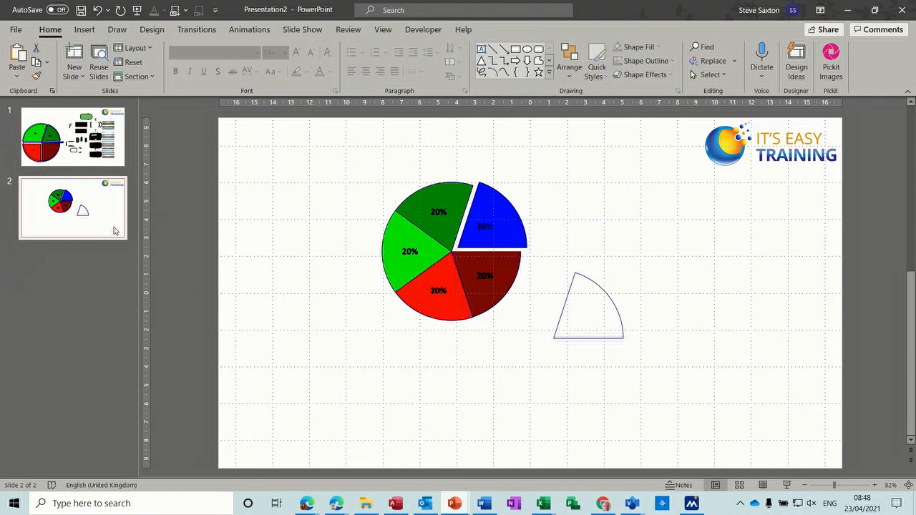
left_click(72, 279)
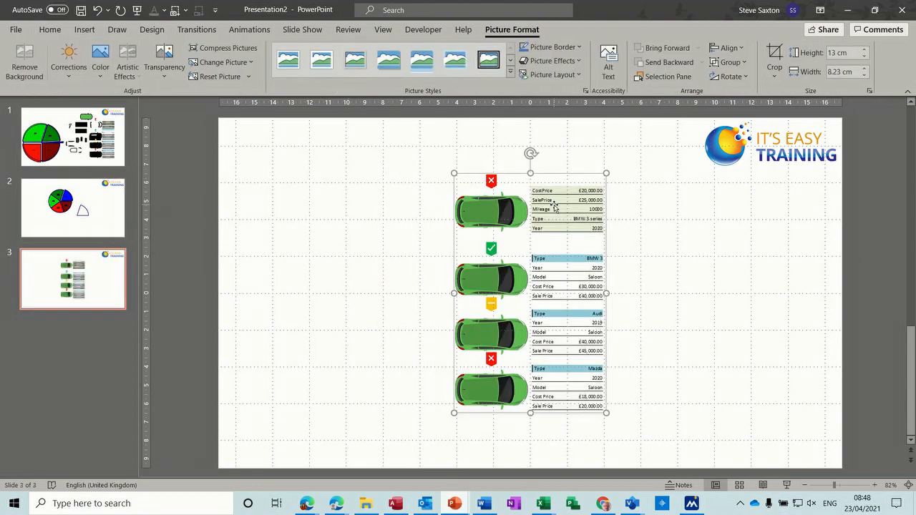
Step: Ungroup the car picture on slide 3 into separate cars, tables and icons
right_click(554, 205)
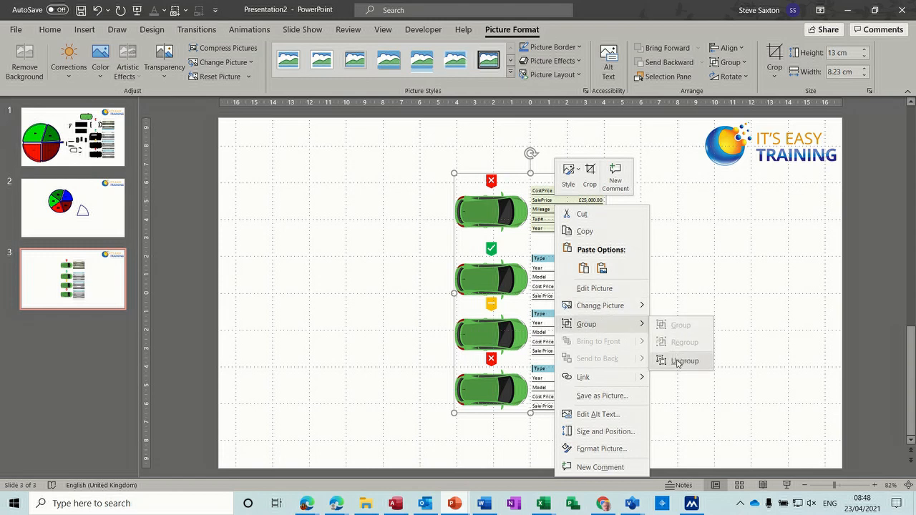
left_click(684, 361)
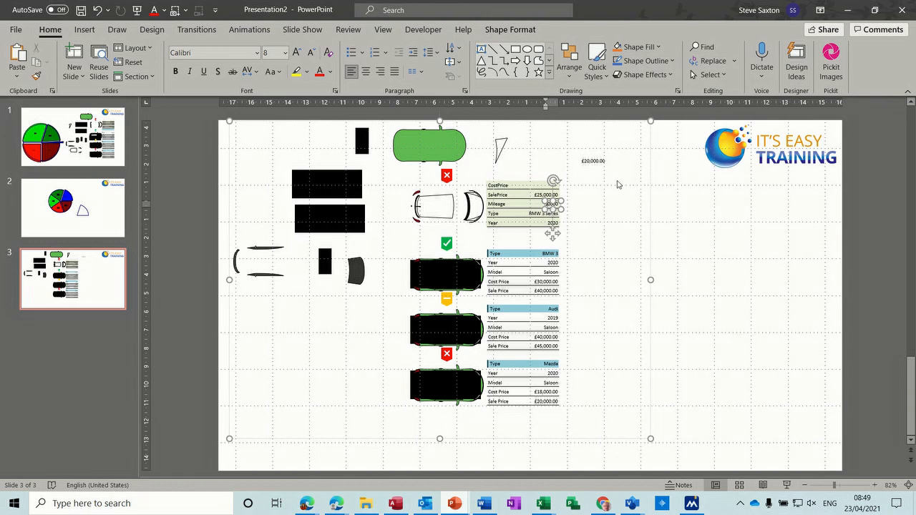
mouse_move(413, 229)
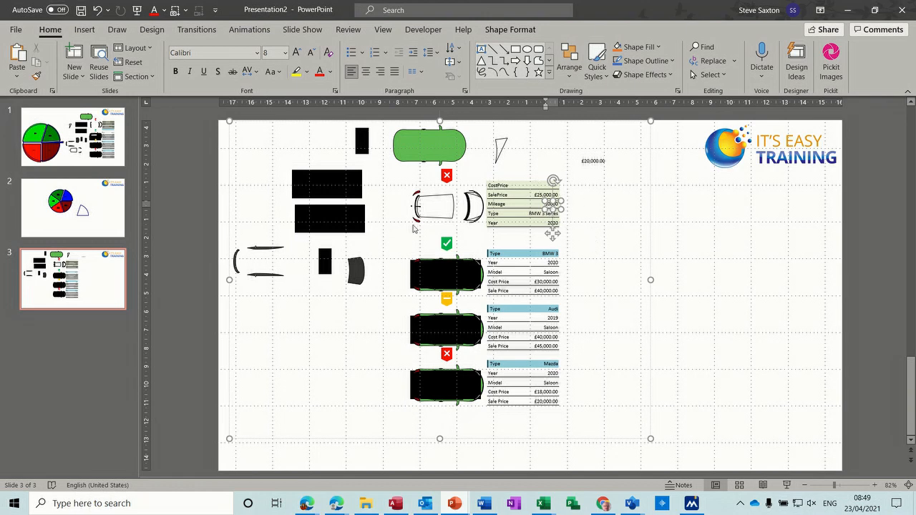
mouse_move(302, 319)
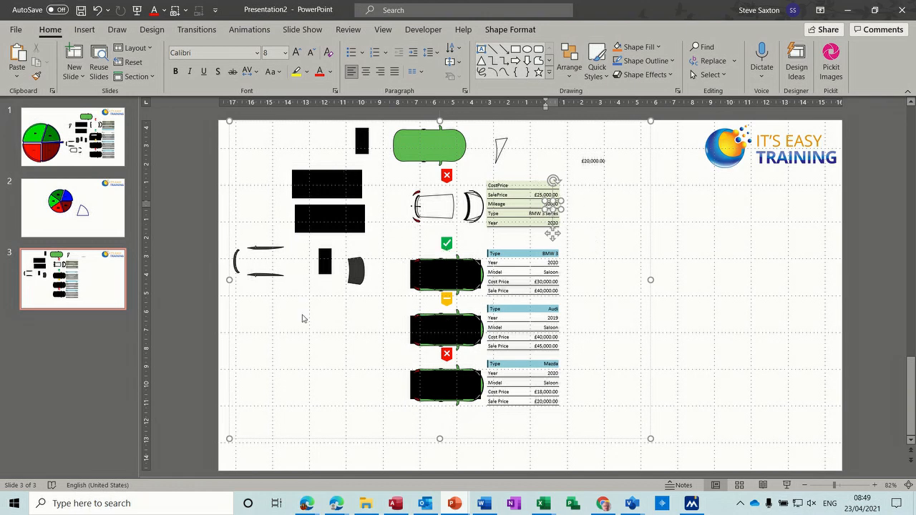
mouse_move(560, 290)
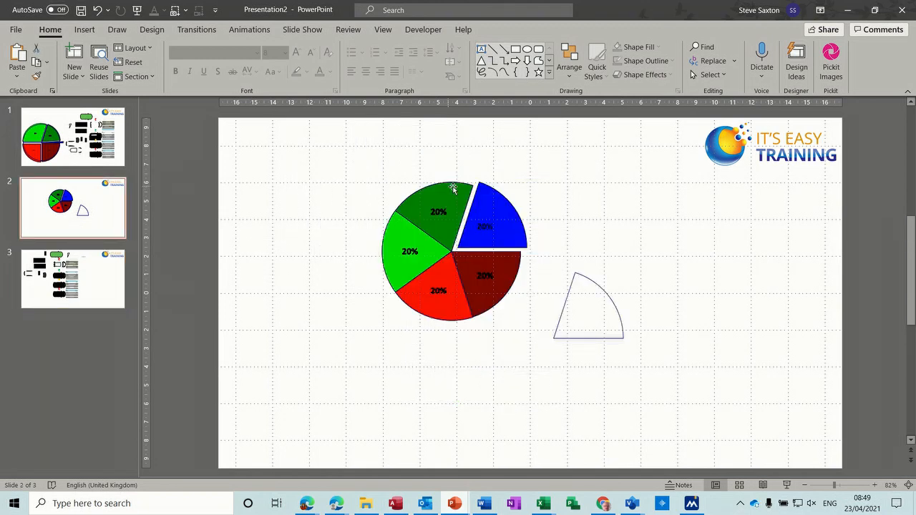
Step: Select and delete the separate wedge outline on slide 2
left_click(491, 222)
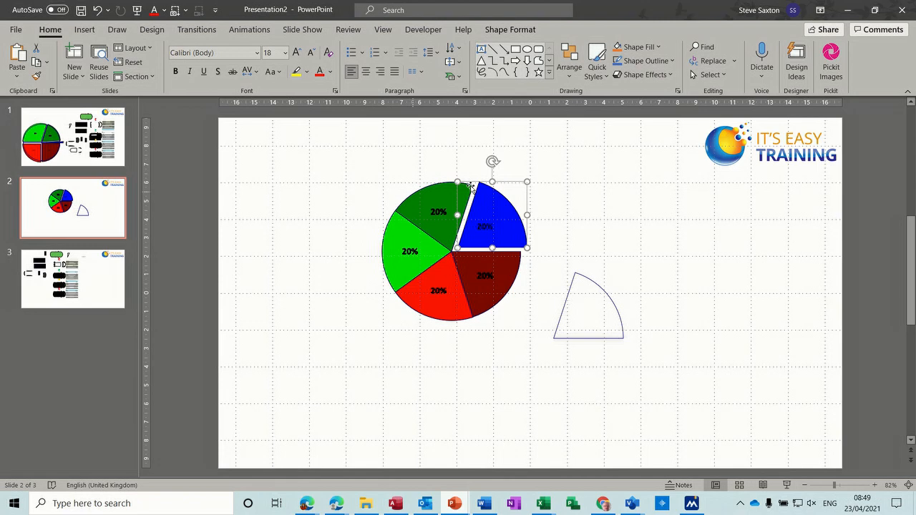
mouse_move(384, 402)
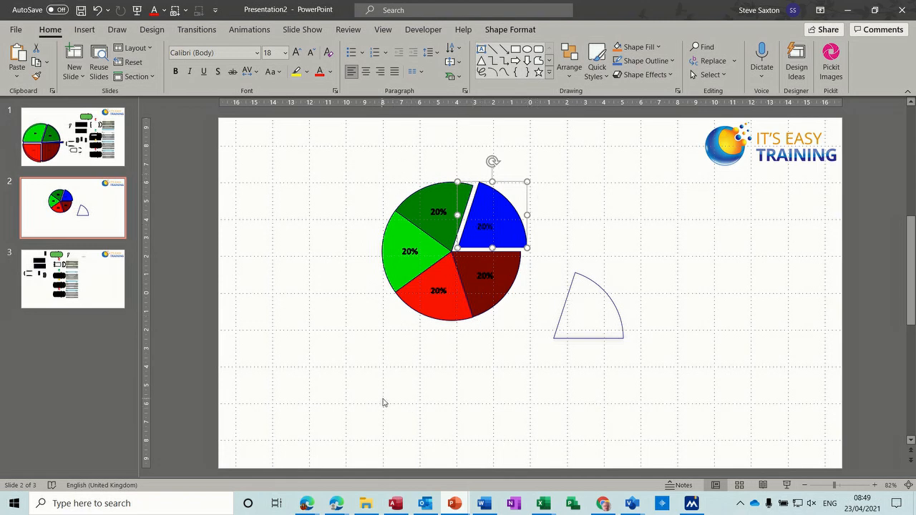
left_click(587, 318)
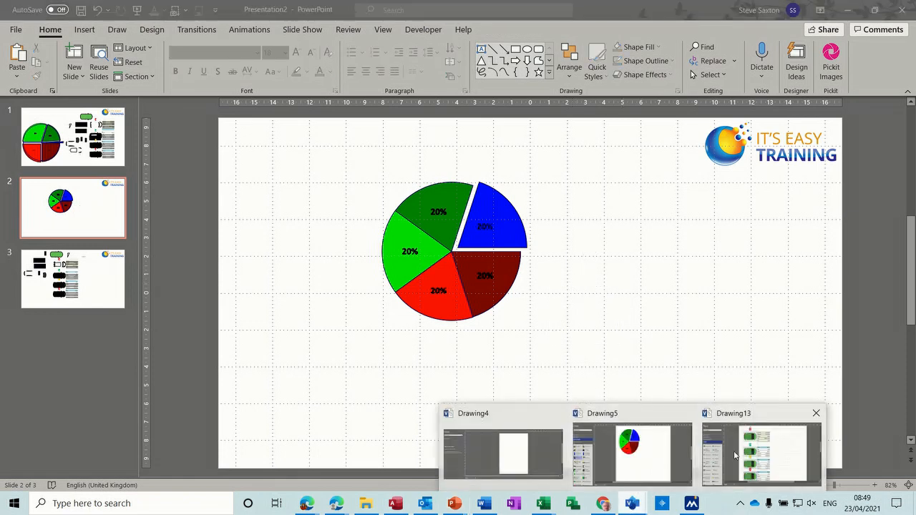
Step: Add Bar graph 2 below the pie, set it to 5 bars, and select the 70% bar
left_click(643, 453)
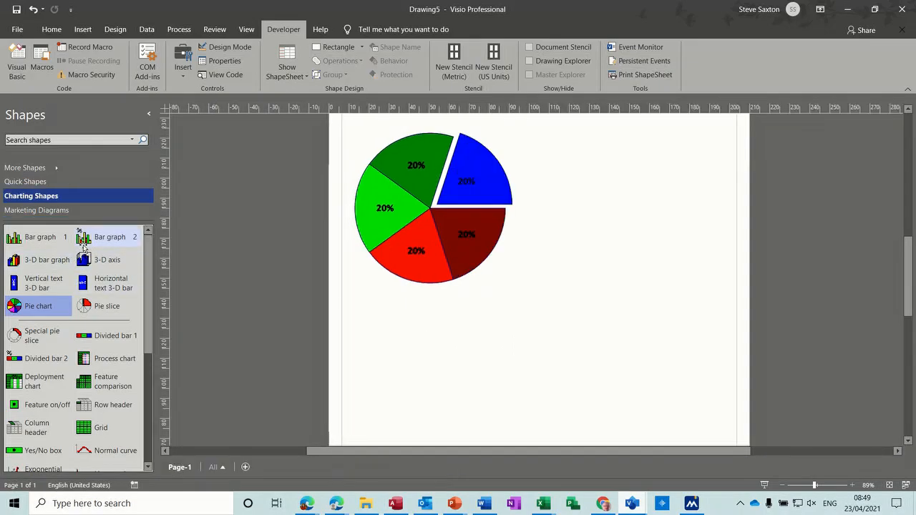
left_click_drag(109, 236, 544, 337)
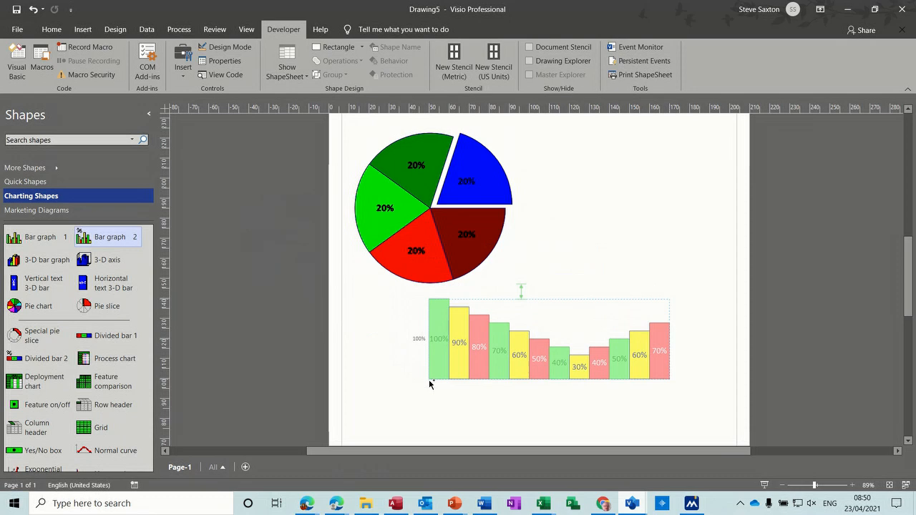
double_click(549, 343)
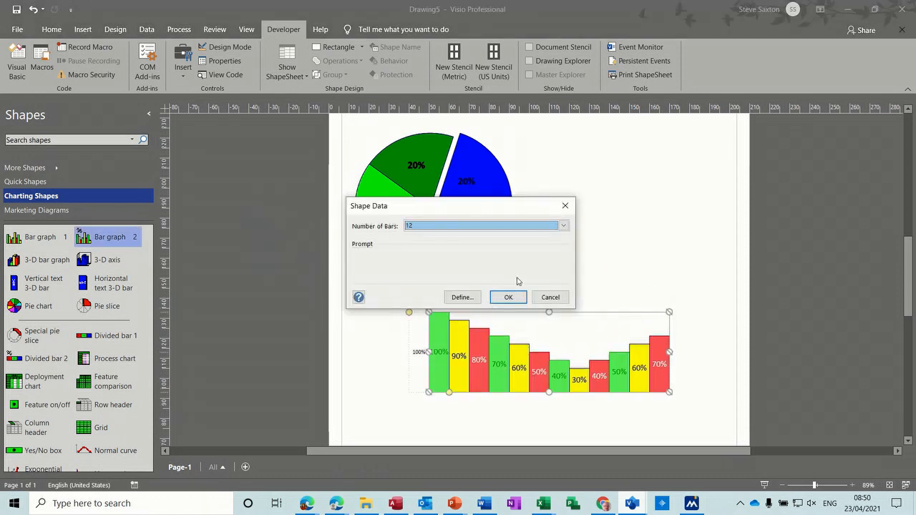
left_click(563, 225)
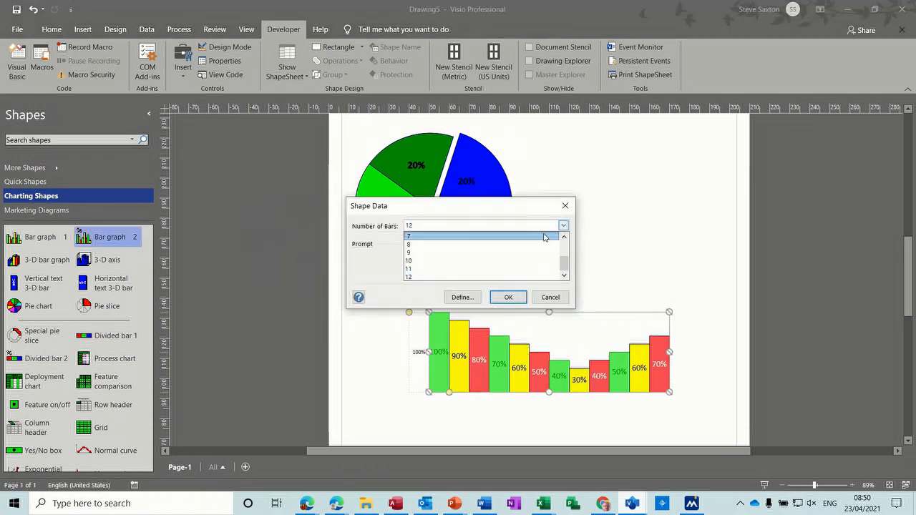
left_click(430, 237)
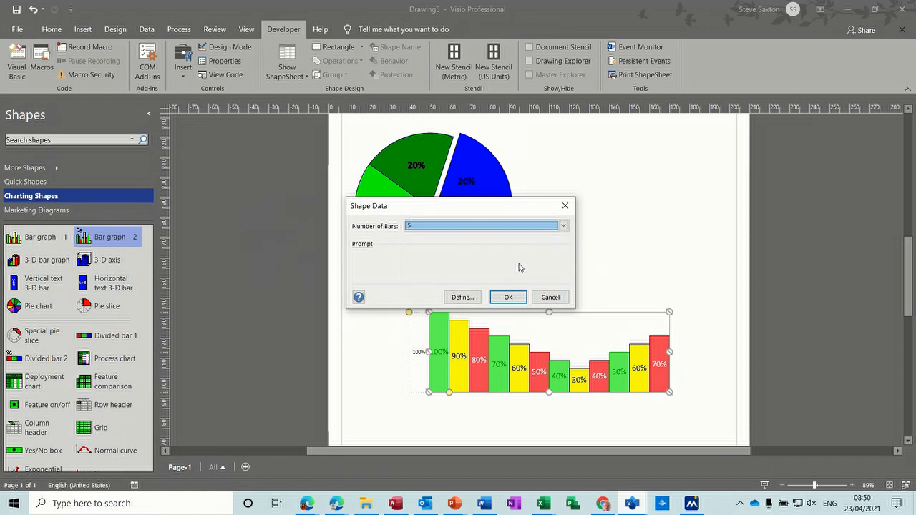
left_click(508, 297)
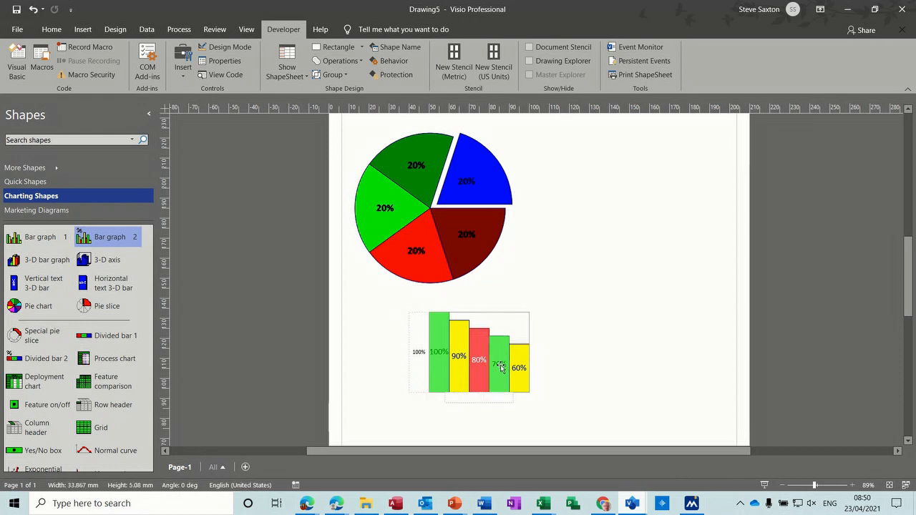
left_click(499, 362)
type("45")
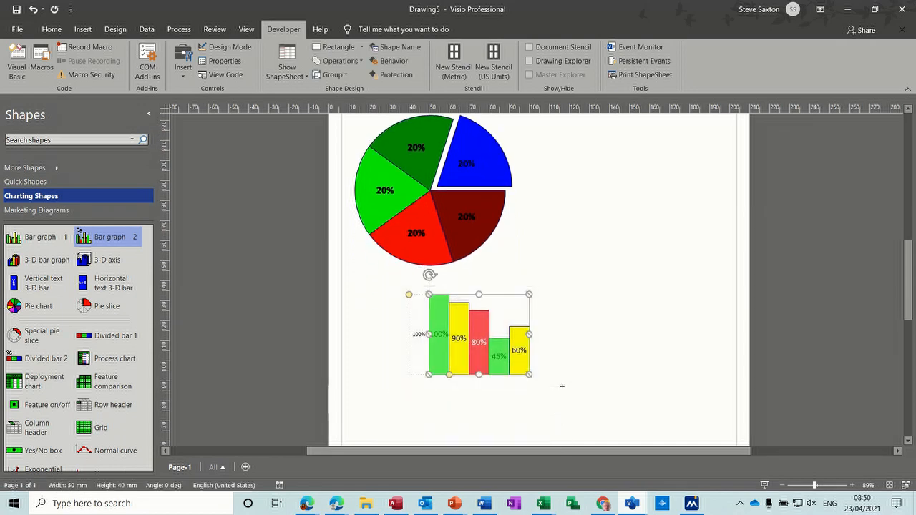
mouse_move(542, 503)
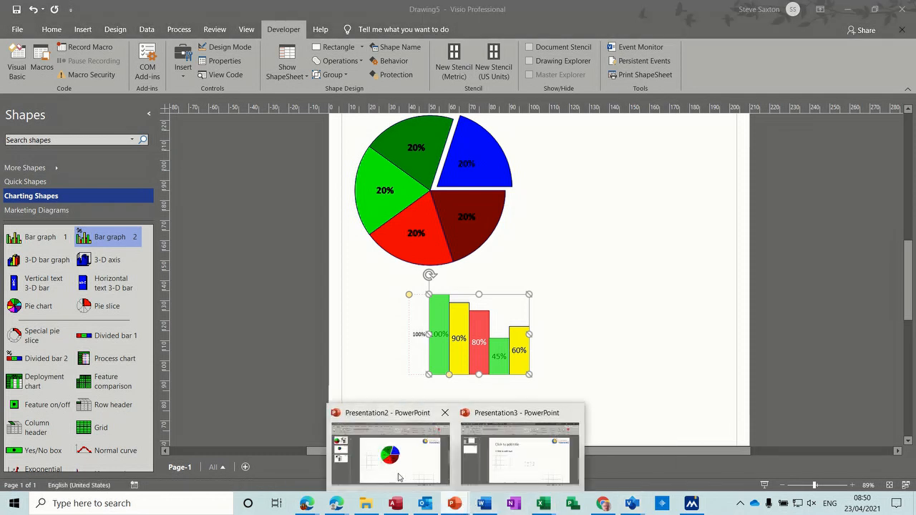
Step: Move the bar graph right of the pie chart, then convert and ungroup it into separate bars
left_click(390, 454)
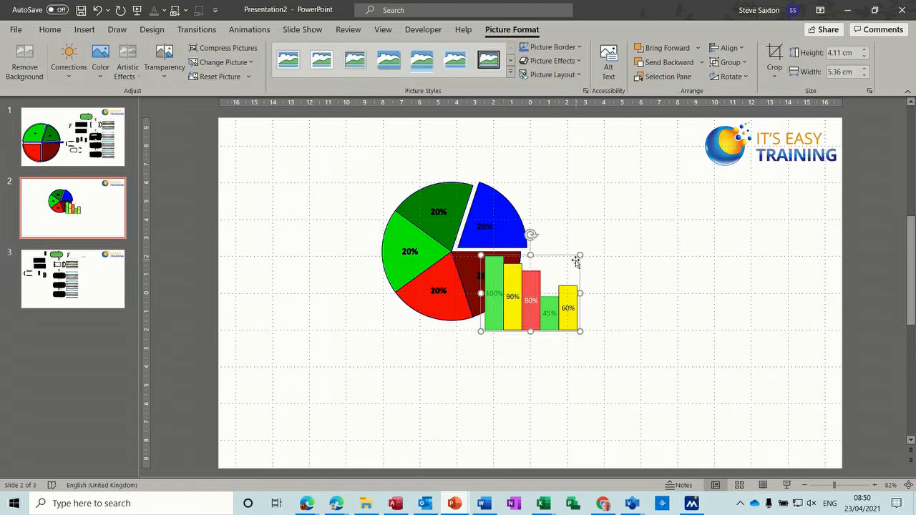
left_click_drag(530, 293, 637, 294)
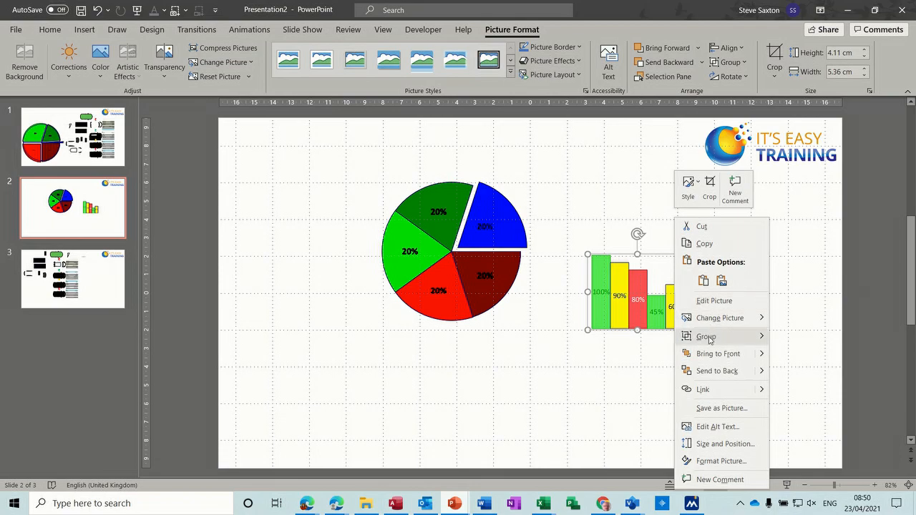
left_click(706, 337)
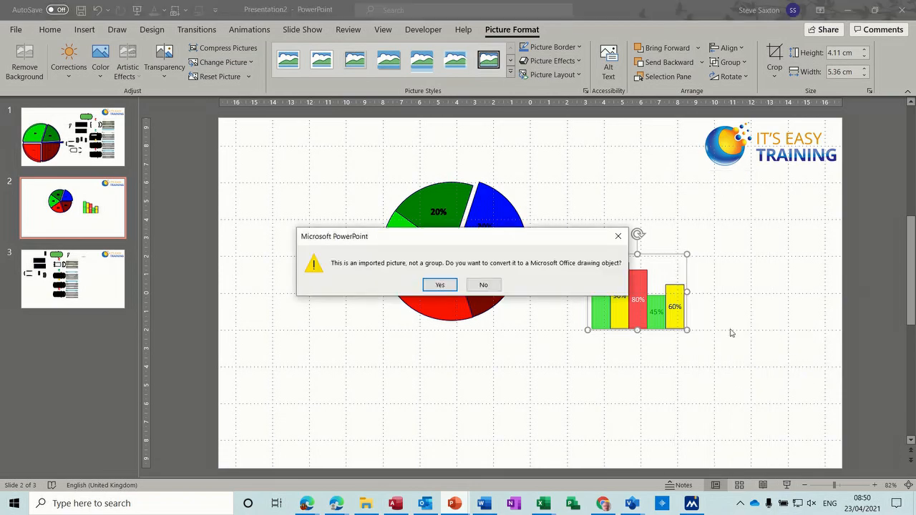
left_click(439, 284)
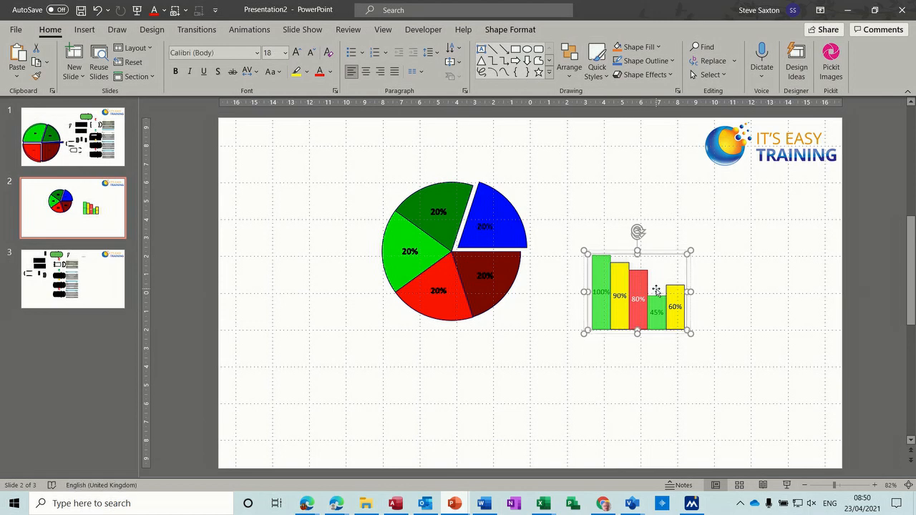
right_click(657, 292)
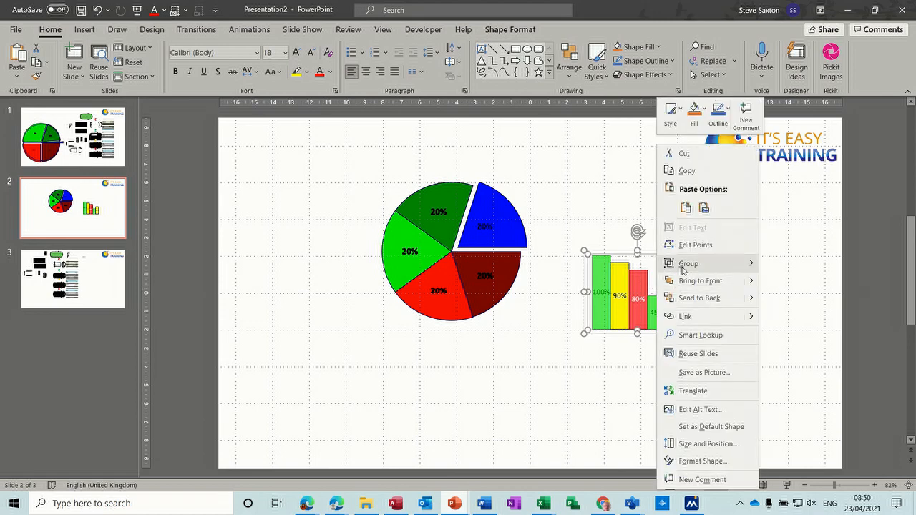
left_click(688, 264)
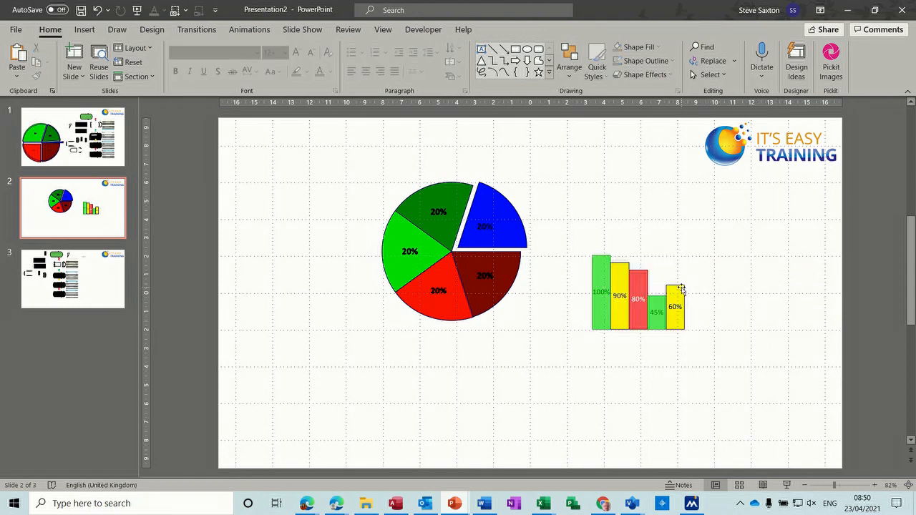
left_click(675, 306)
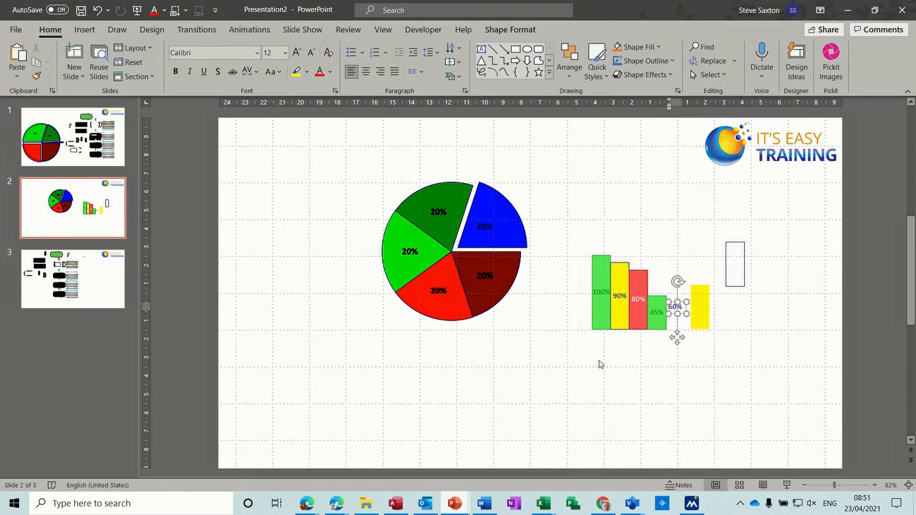
mouse_move(570, 444)
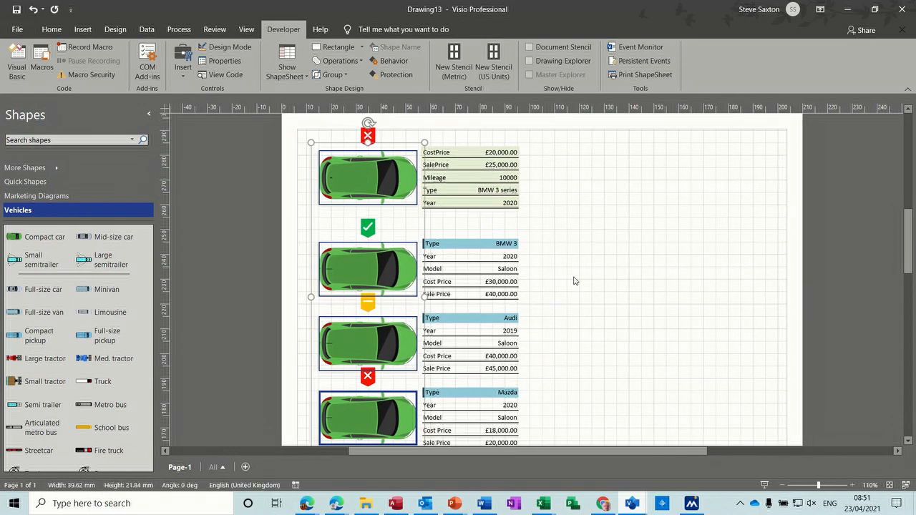
mouse_move(455, 503)
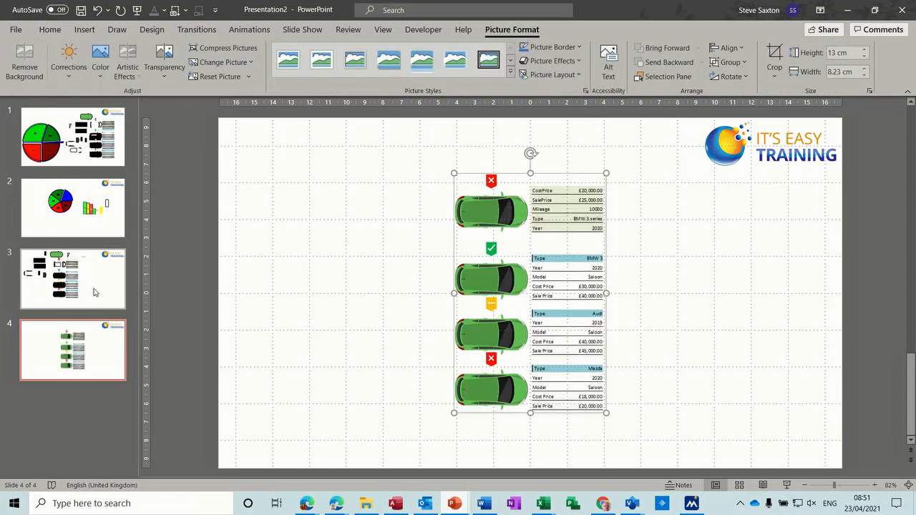
mouse_move(546, 222)
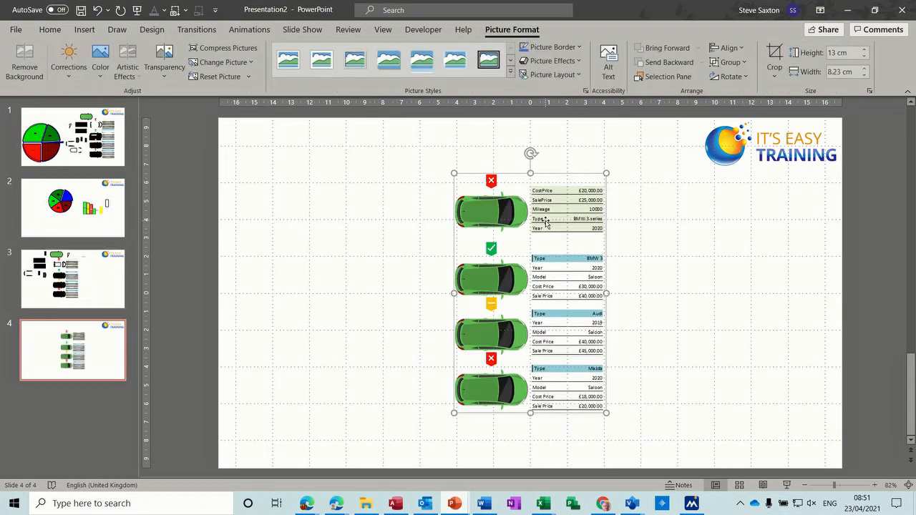
Step: Save the car diagram picture as 'Cars' in Documents as an EMF file
right_click(544, 222)
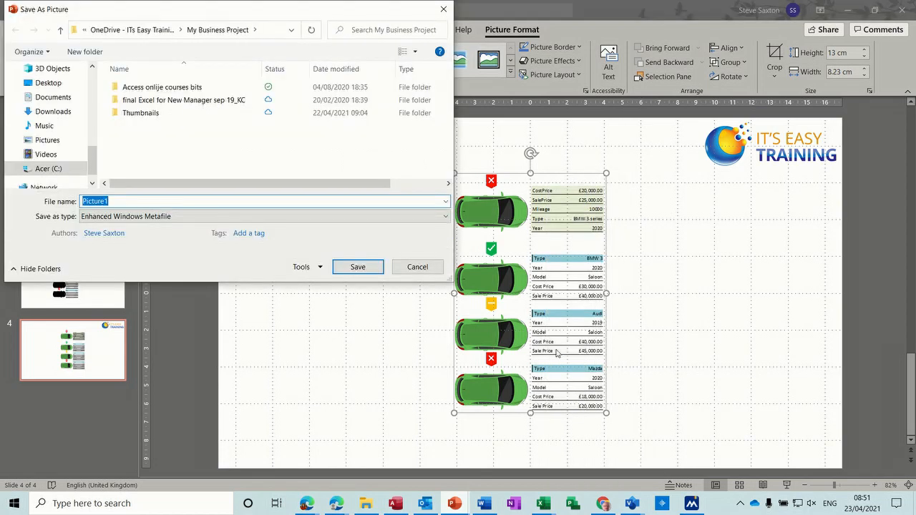
type("Cars")
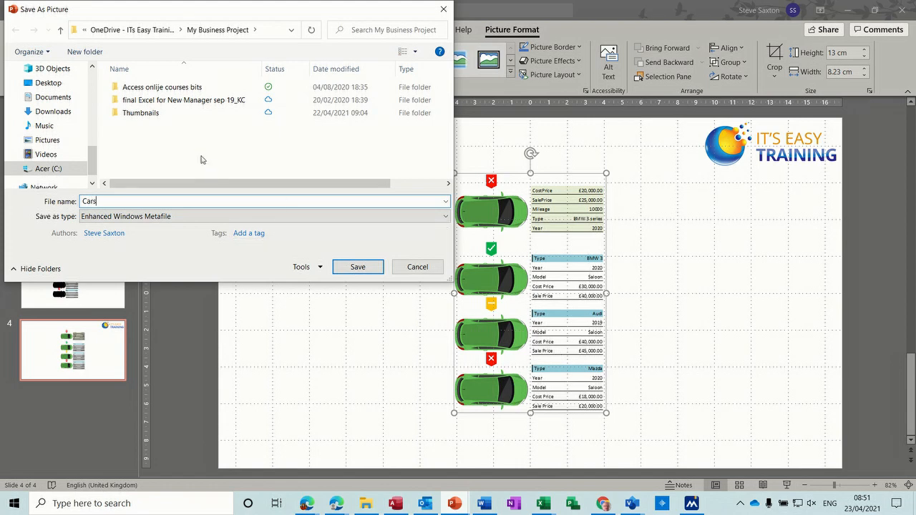
left_click(52, 96)
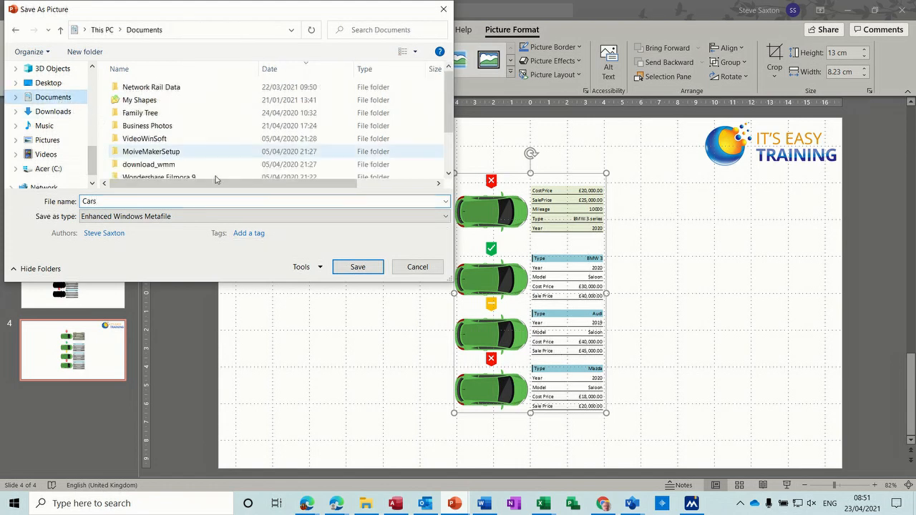
left_click(358, 266)
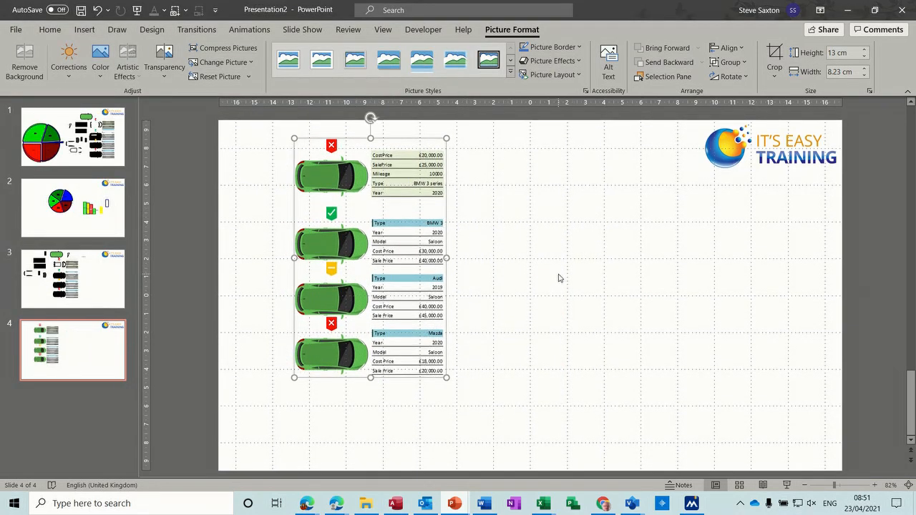
mouse_move(634, 483)
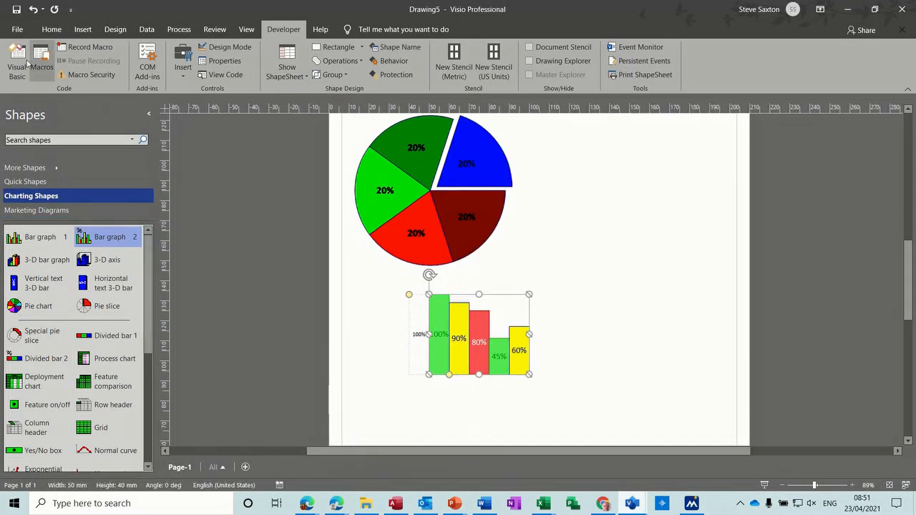
Step: Create a new Visio drawing from the EPC Diagram IT's Easy template
left_click(18, 29)
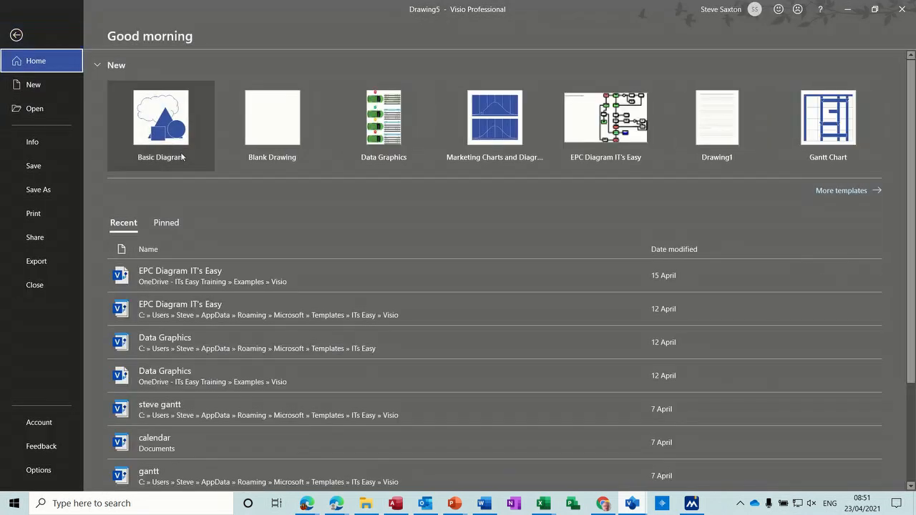
mouse_move(608, 130)
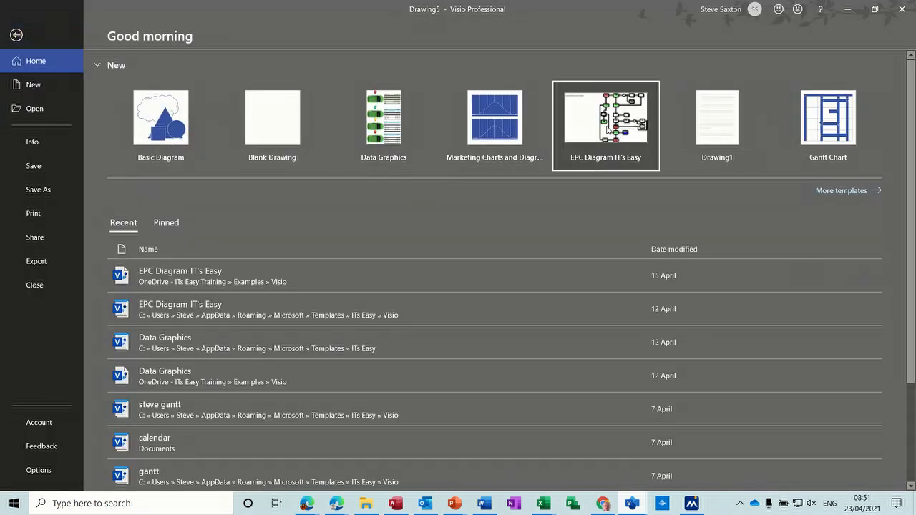
left_click(605, 117)
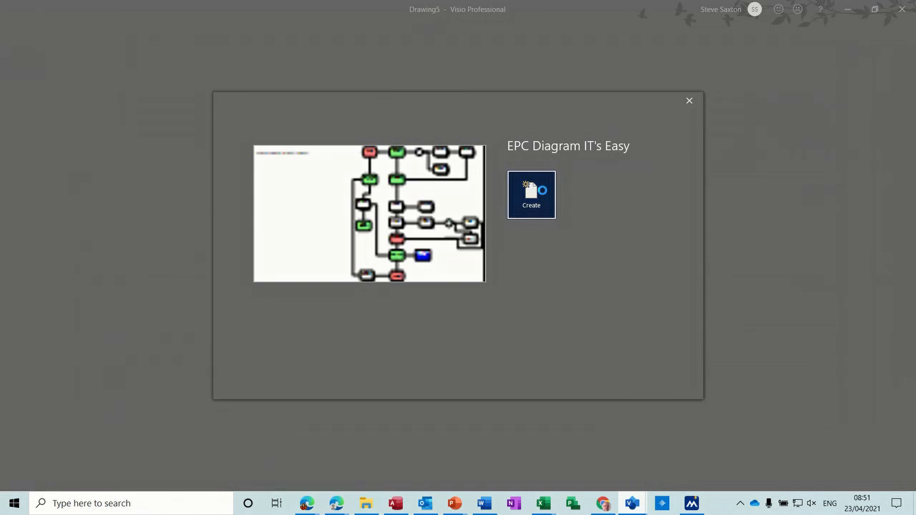
left_click(531, 194)
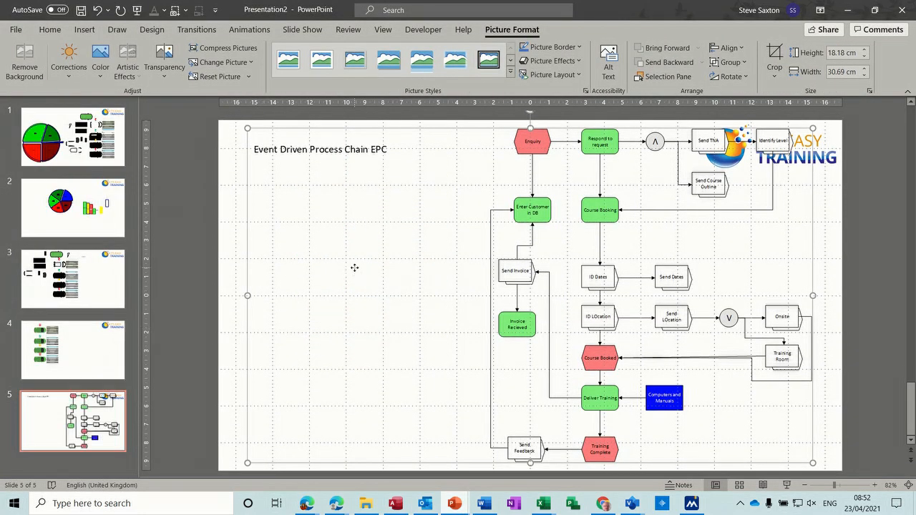
Step: Save the EPC diagram picture as a metafile named 'visio drawing'
right_click(354, 268)
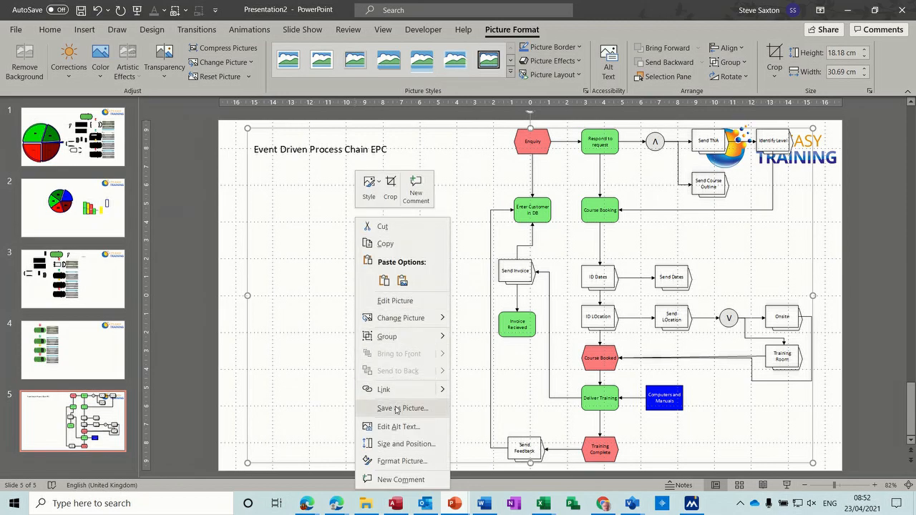
left_click(402, 408)
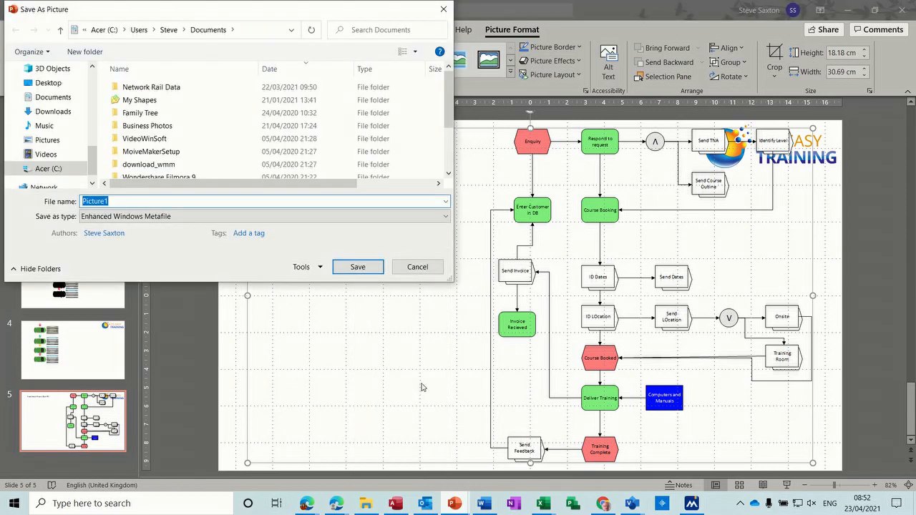
type("Vi")
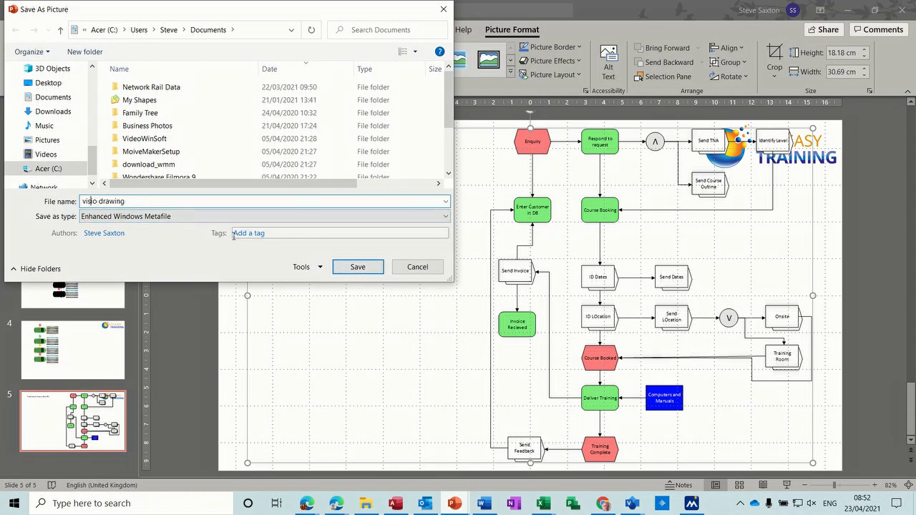
left_click(357, 266)
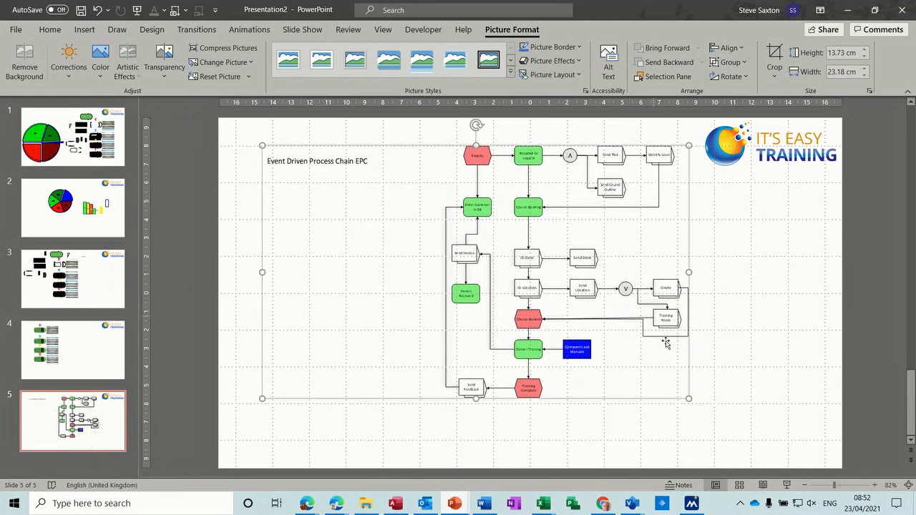
mouse_move(766, 286)
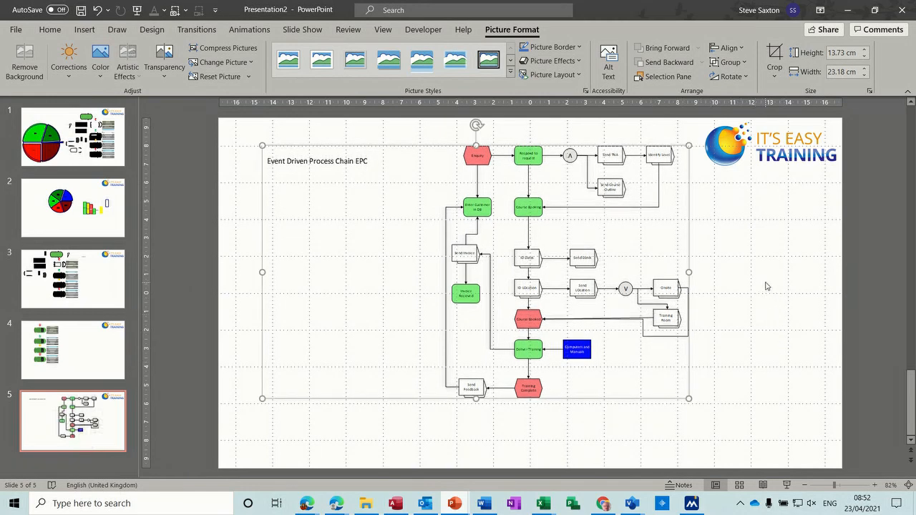
mouse_move(598, 333)
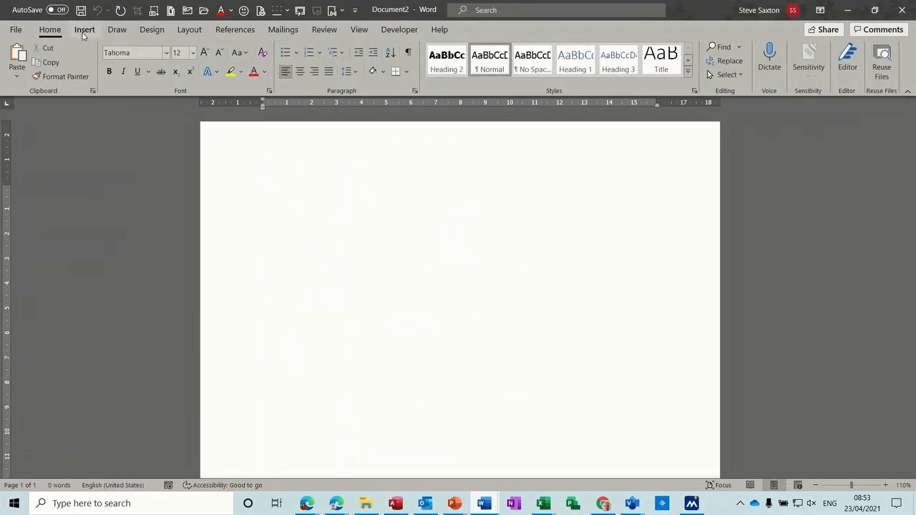
Step: Insert the 'visio drawing' picture from Documents into the Word document
left_click(121, 61)
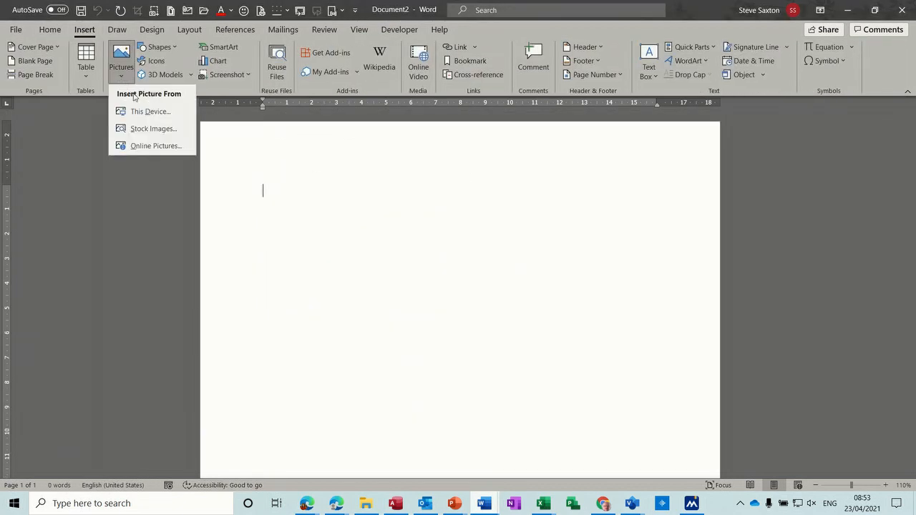
left_click(348, 266)
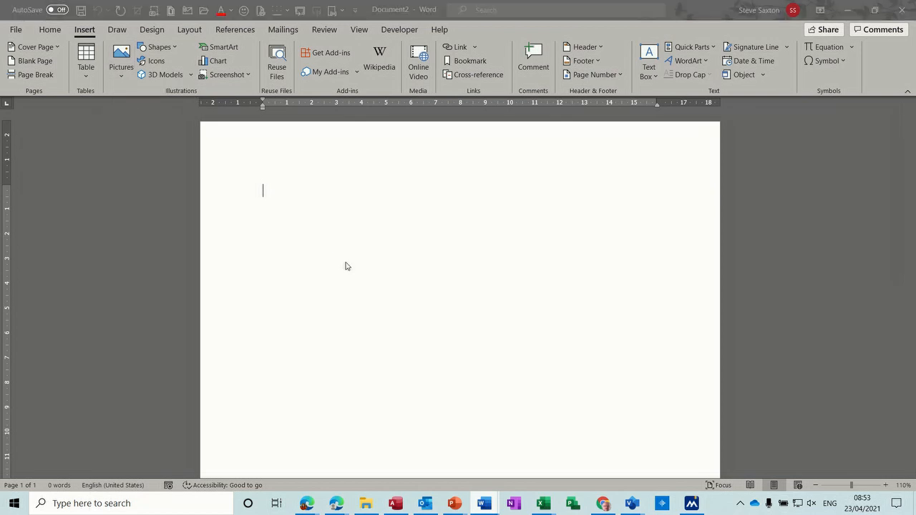
left_click(120, 53)
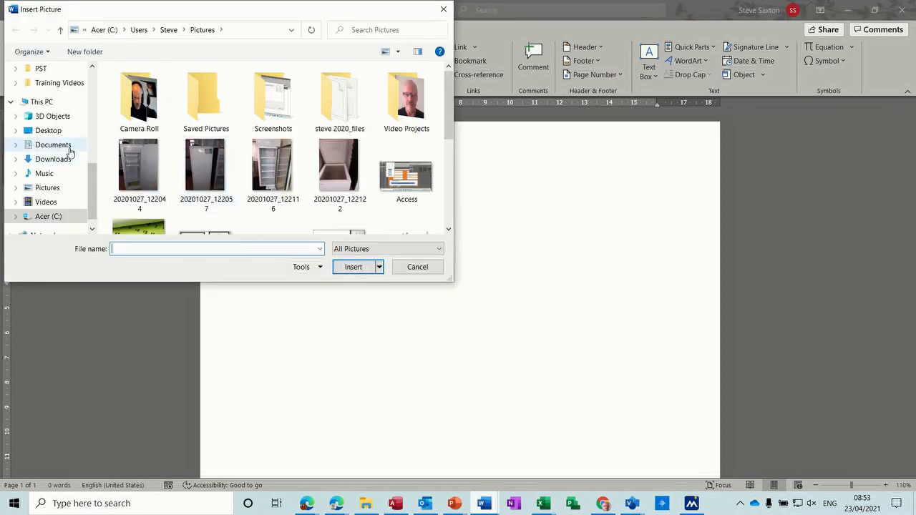
left_click(52, 145)
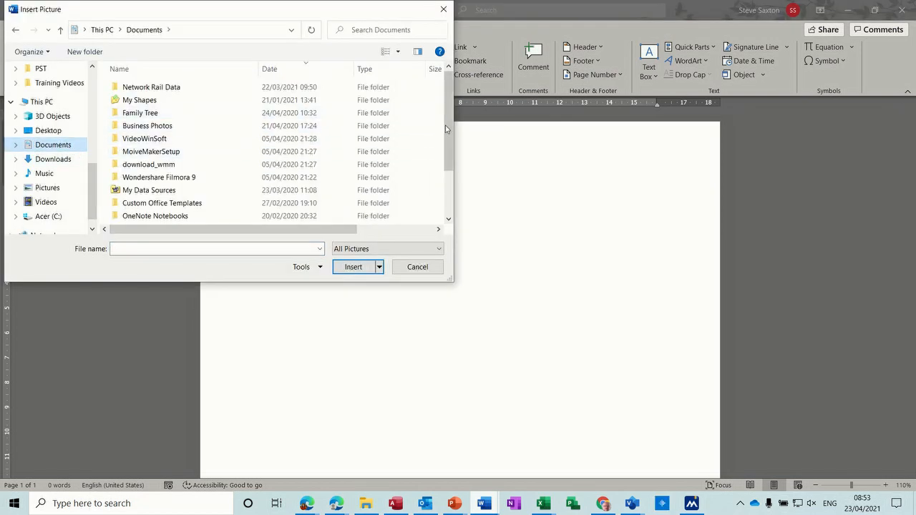
scroll("down", 3)
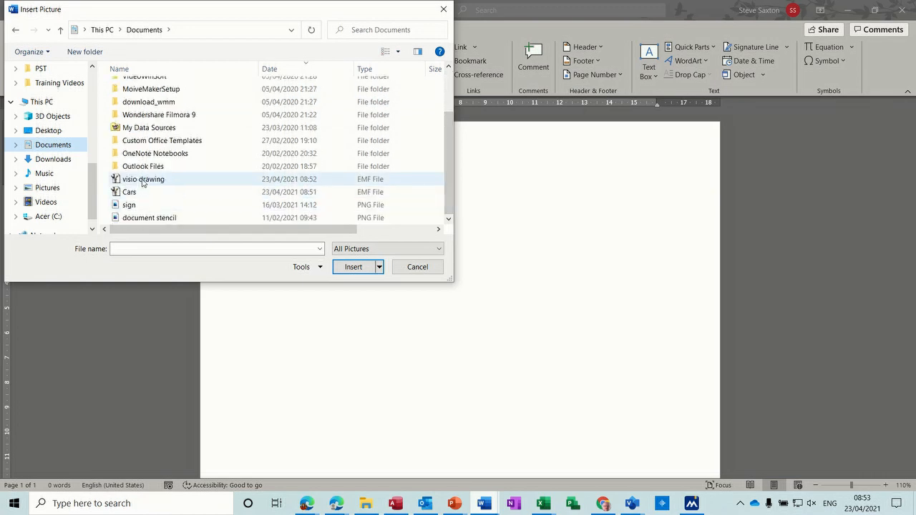
left_click(352, 266)
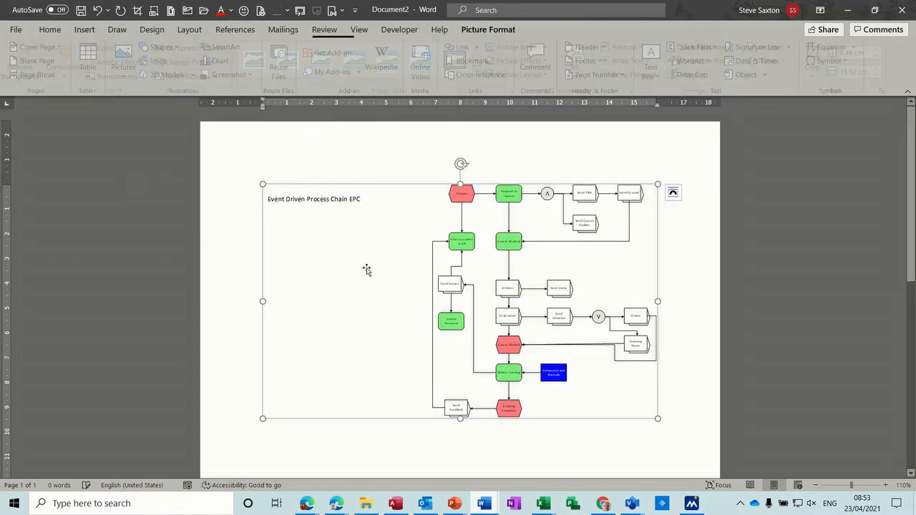